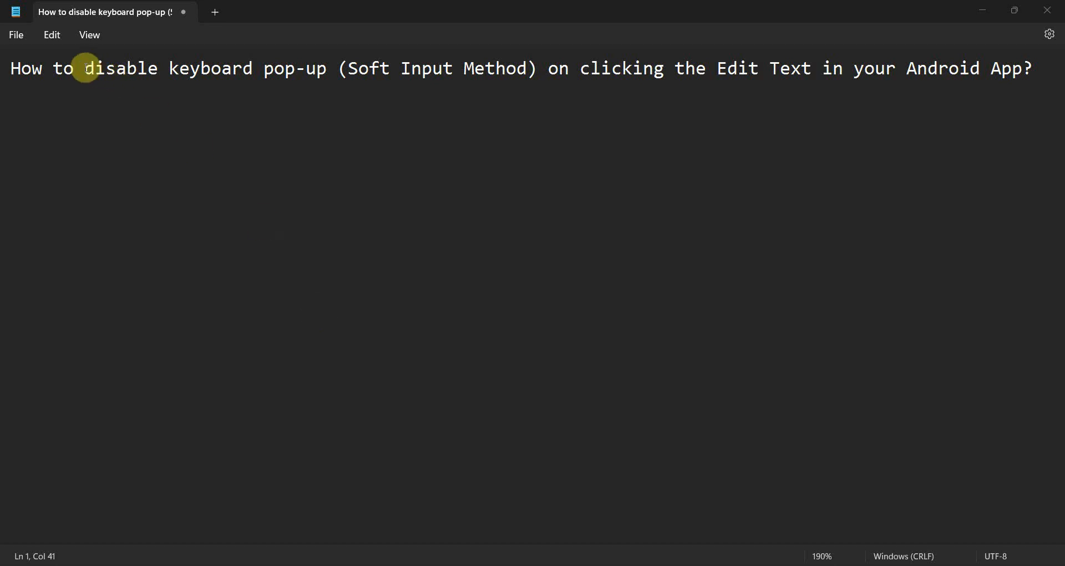
Step: Select the tutorial question text about disabling the keyboard pop-up on Edit Text
left_click_drag(90, 67, 325, 68)
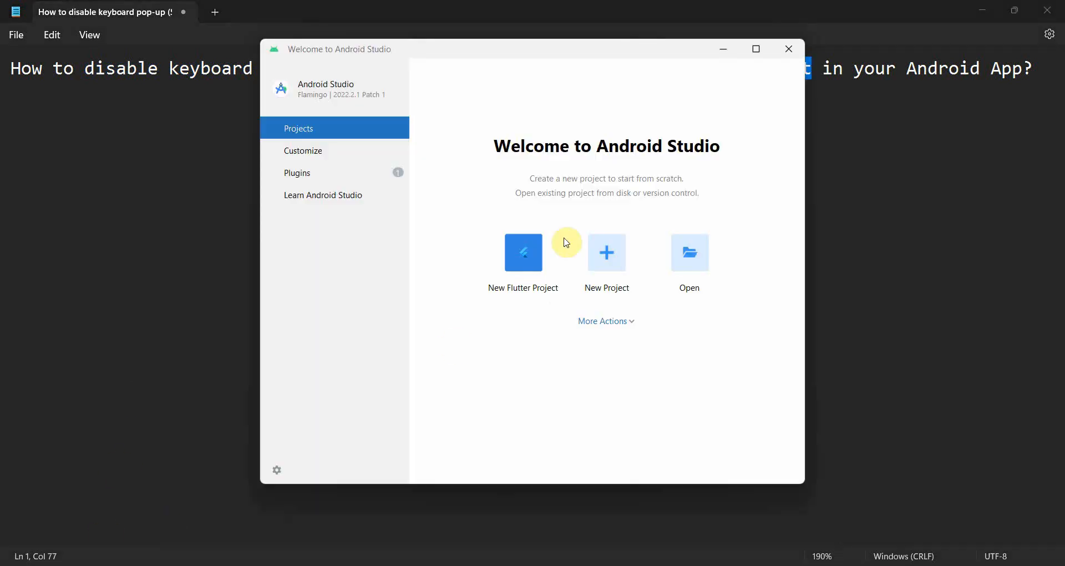
Step: Create a new Empty Views Activity project named 'Keyboard diable EditText' in Java and finish
left_click(605, 261)
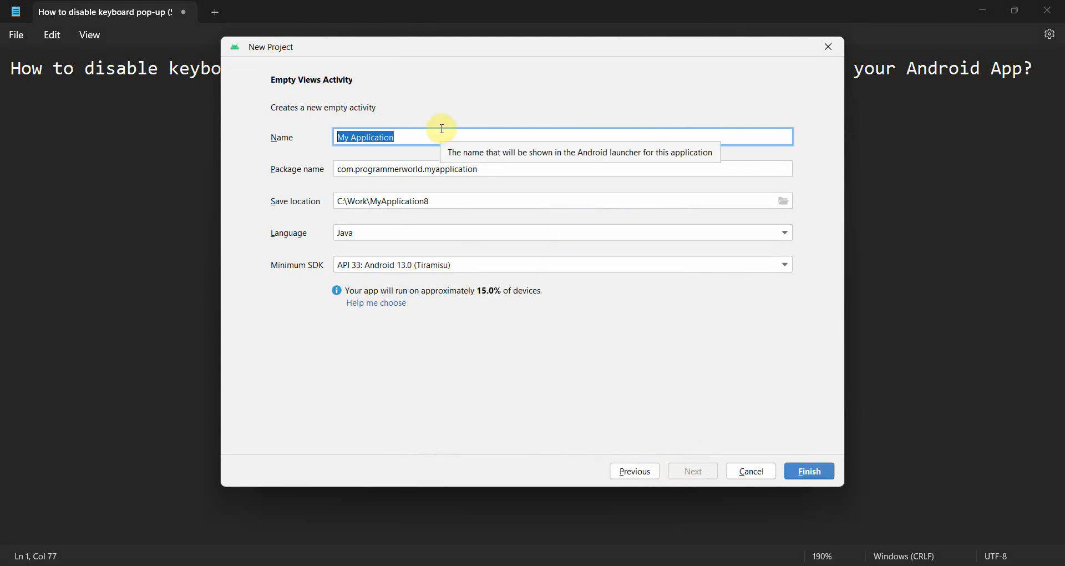
type("Keyboard")
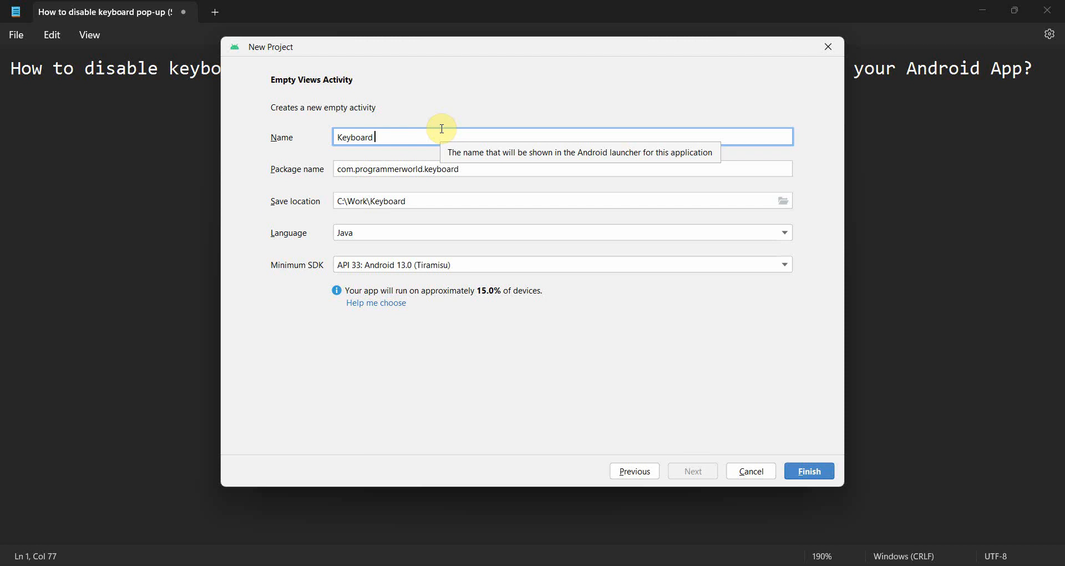
type("diable")
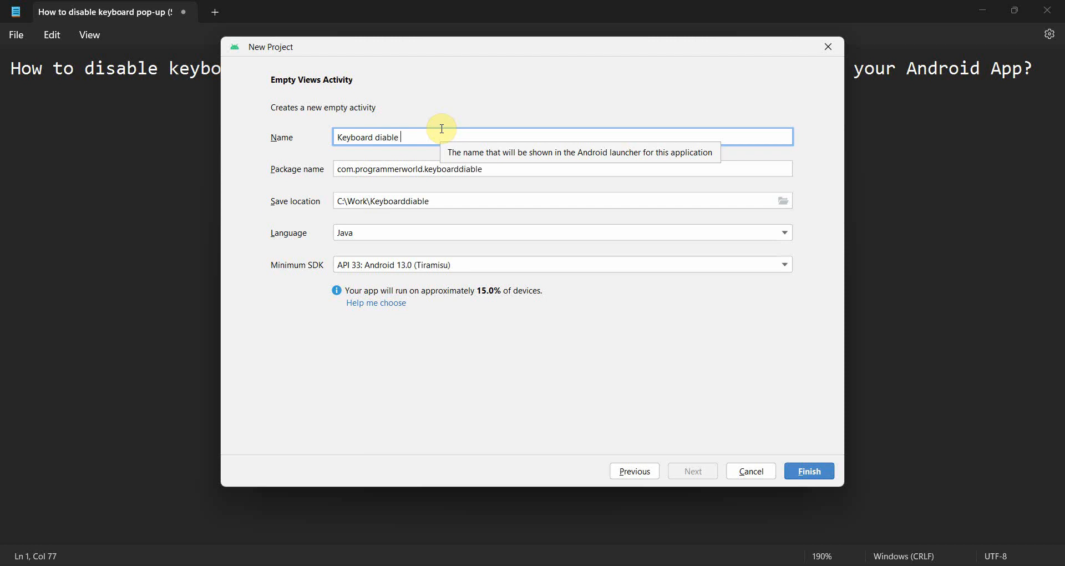
type("Edit")
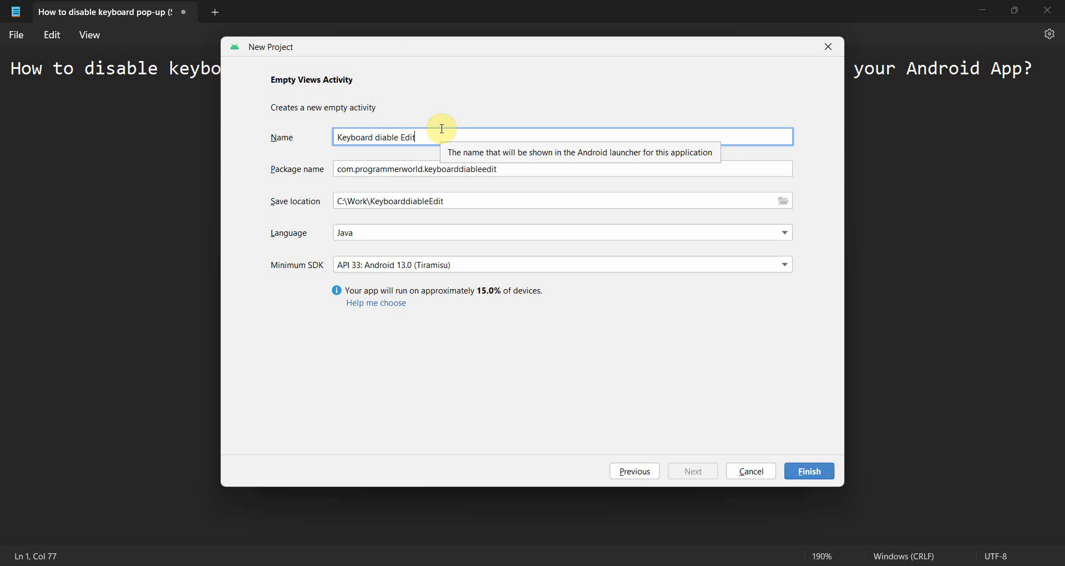
type("Text")
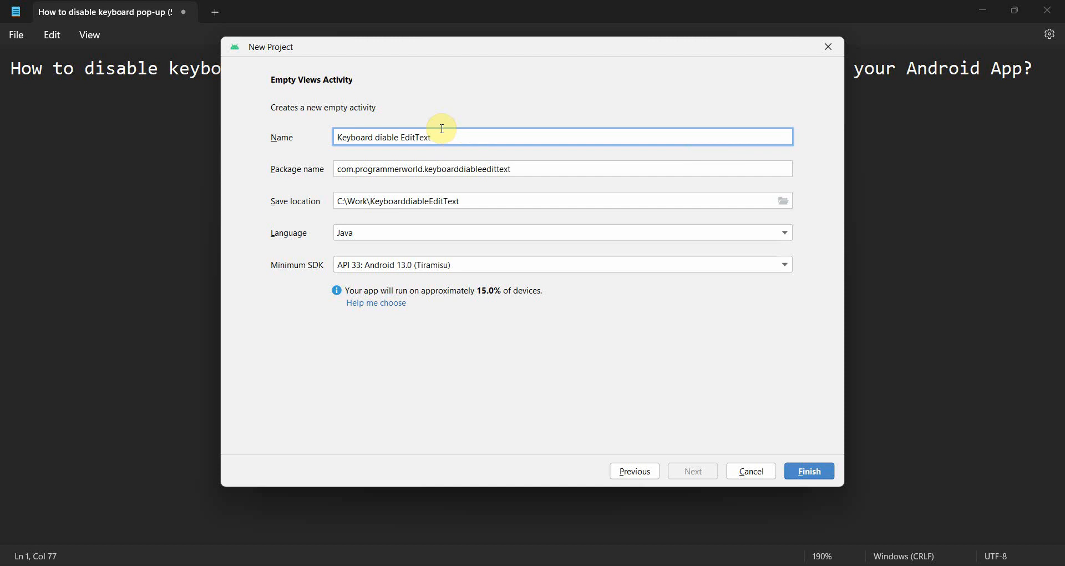
left_click(808, 470)
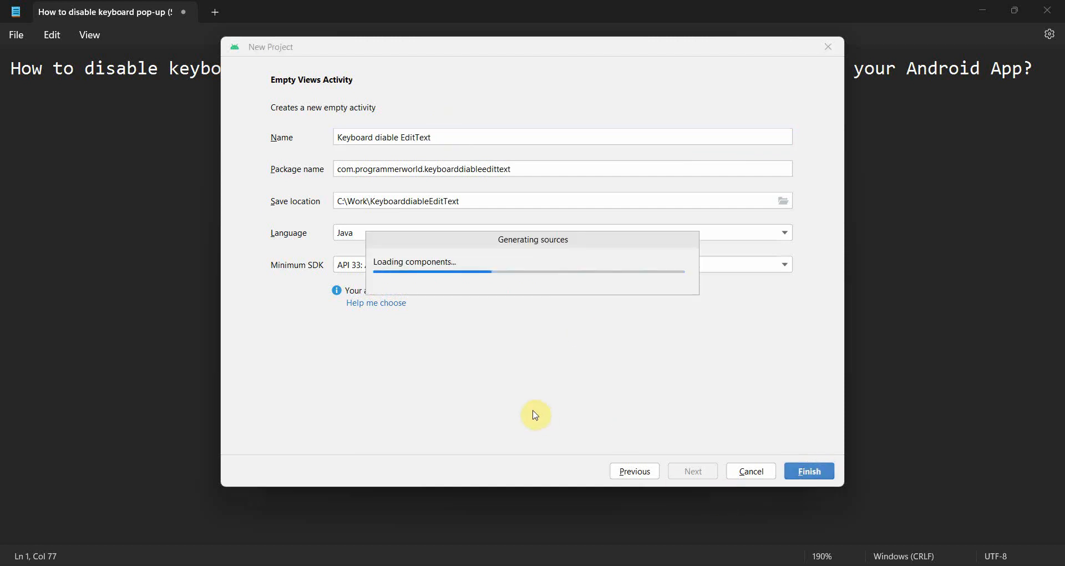
Step: Open the generated project's activity_main.xml layout showing its ConstraintLayout root
left_click(809, 470)
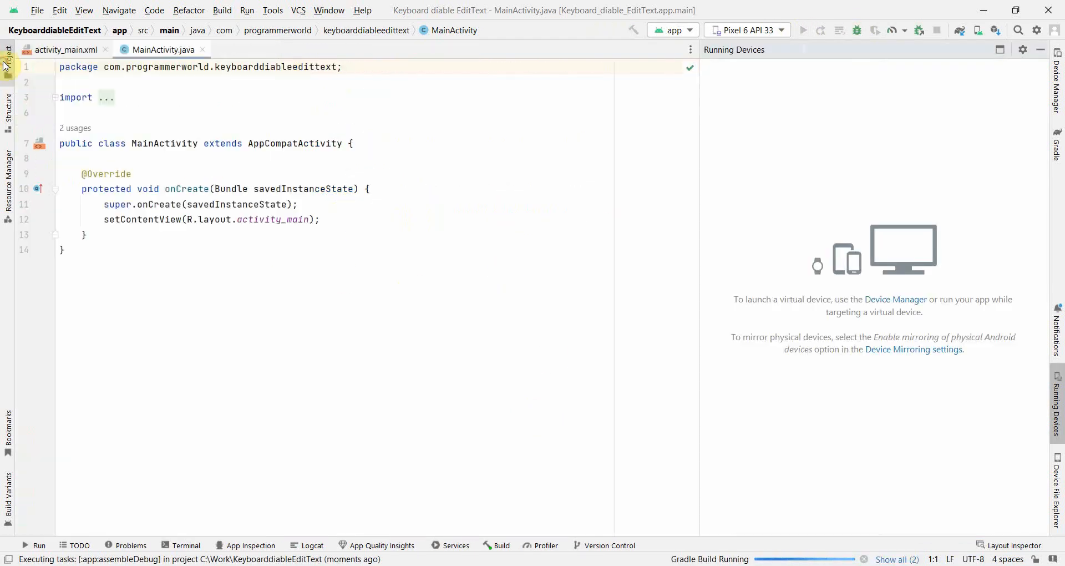
left_click(60, 50)
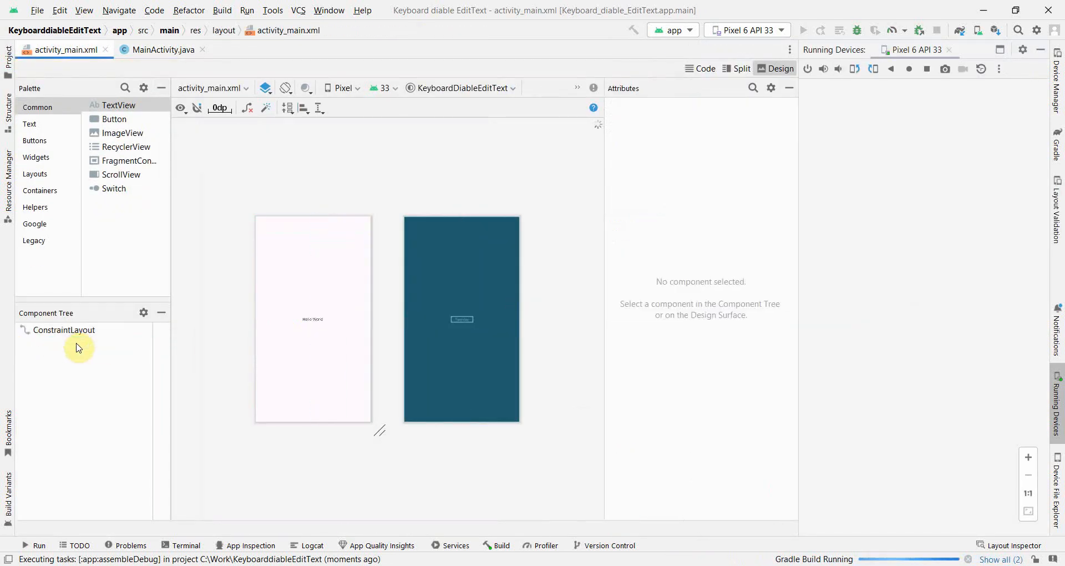
Step: Drag a Plain Text field from the Palette's Text group onto the root layout
left_click(64, 330)
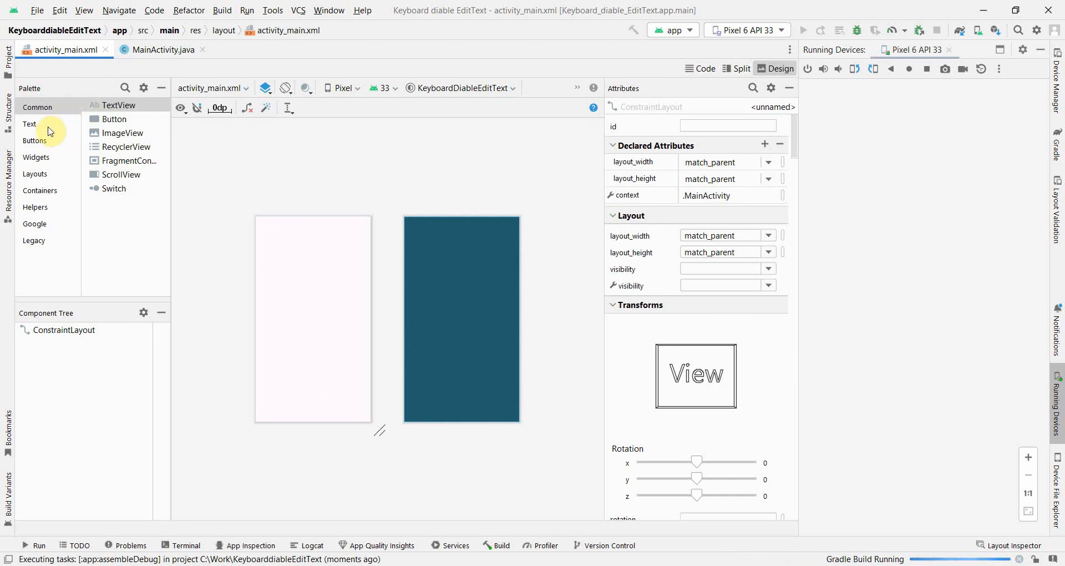
left_click(29, 123)
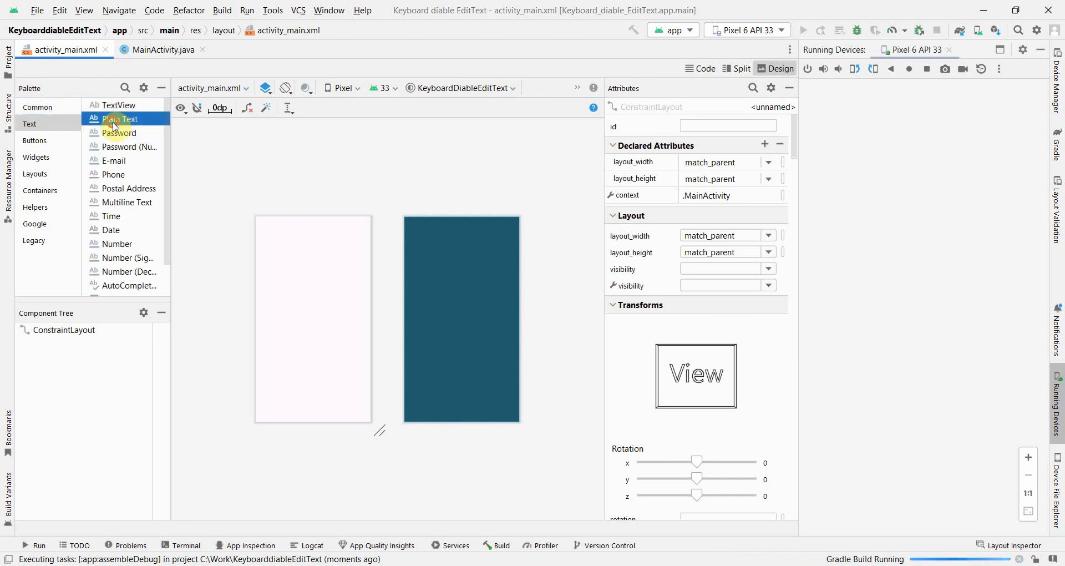
left_click_drag(119, 119, 293, 284)
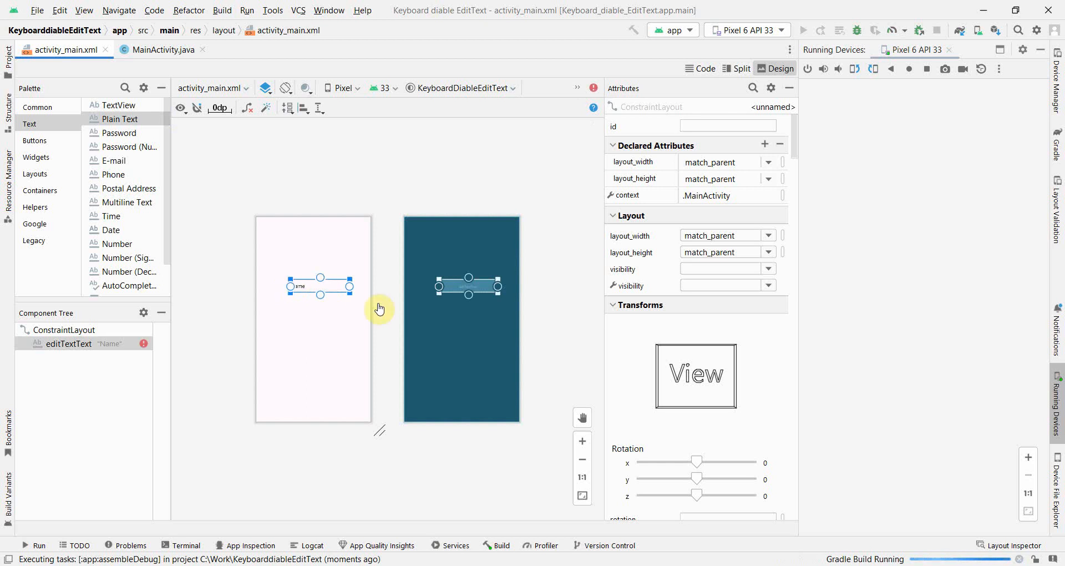
left_click(320, 287)
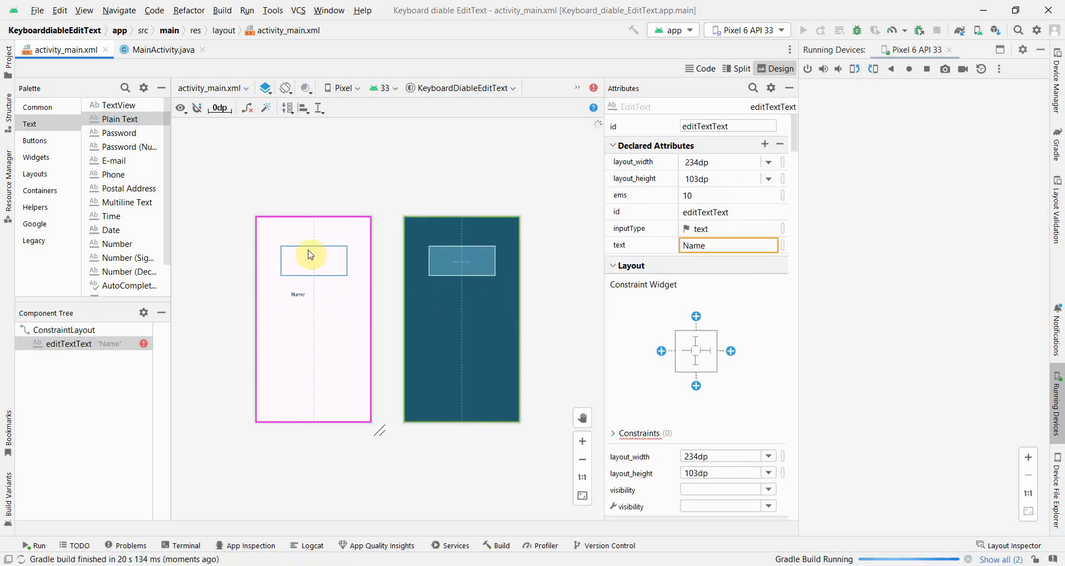
Step: Move the text field toward the top and constrain it 88dp from start, 60dp from top
left_click(804, 30)
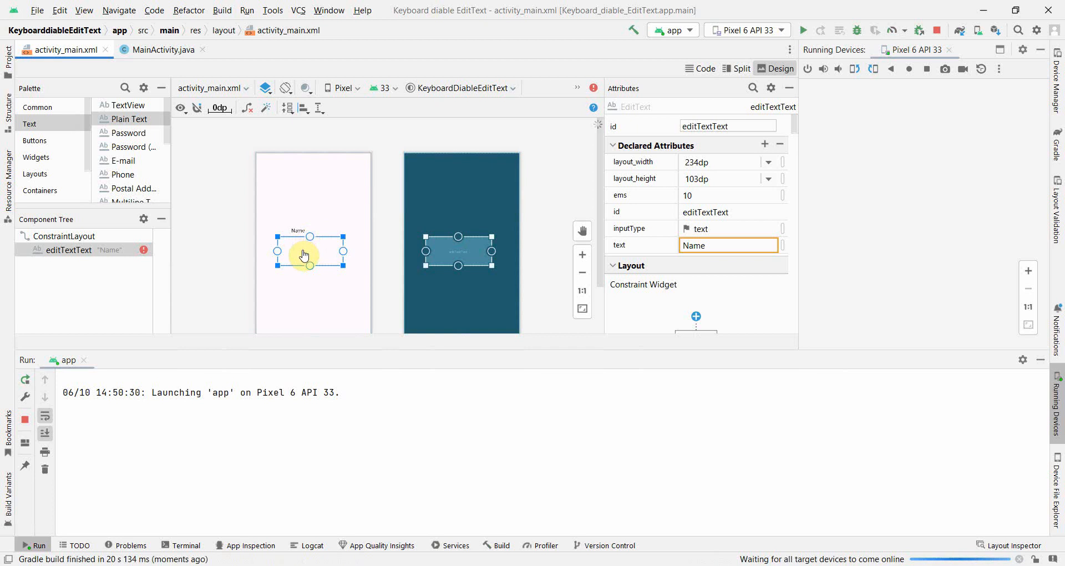
left_click_drag(309, 252, 313, 185)
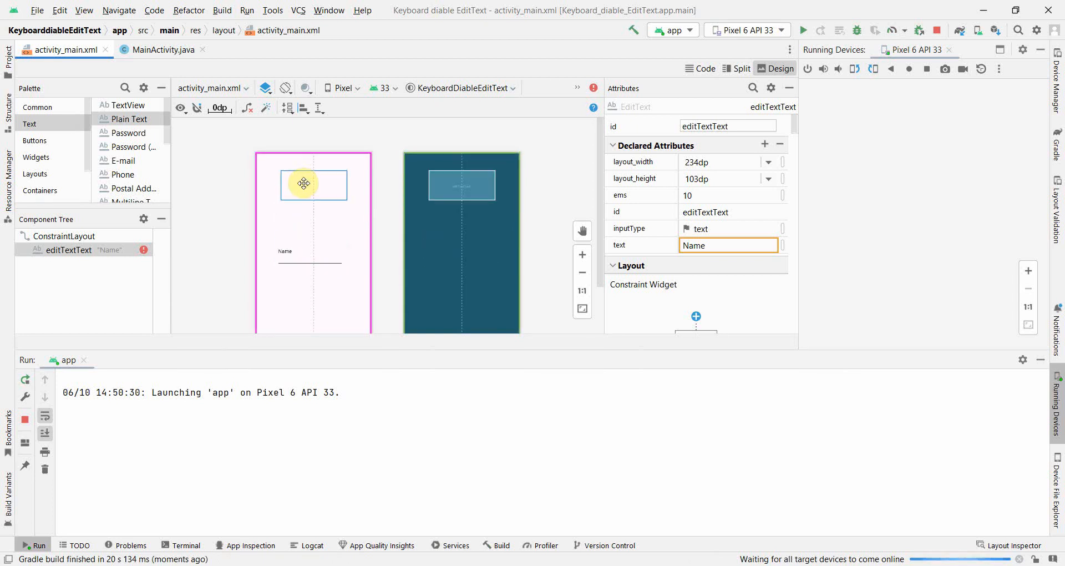
left_click(313, 186)
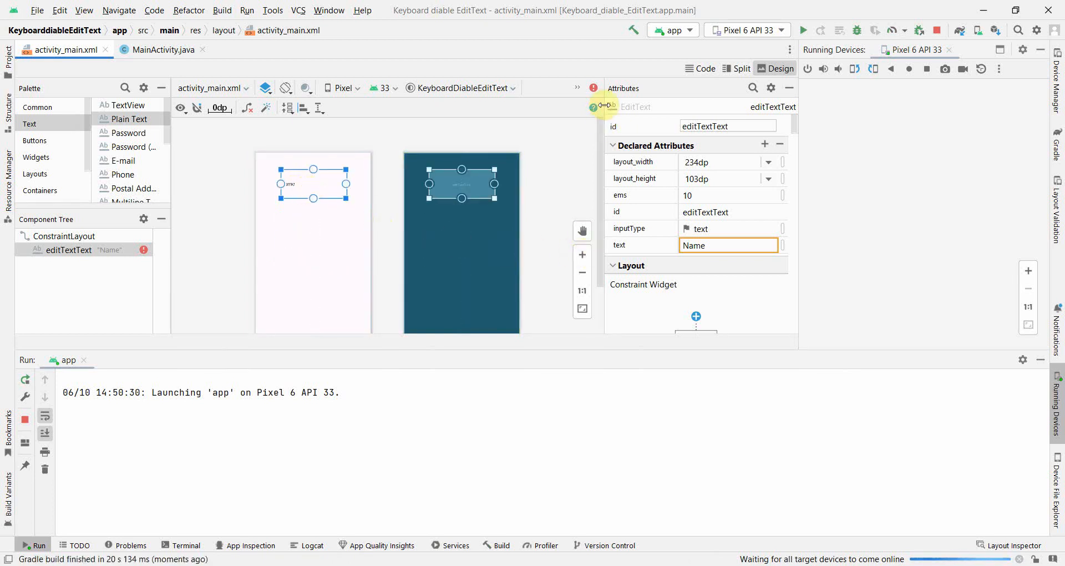
mouse_move(732, 289)
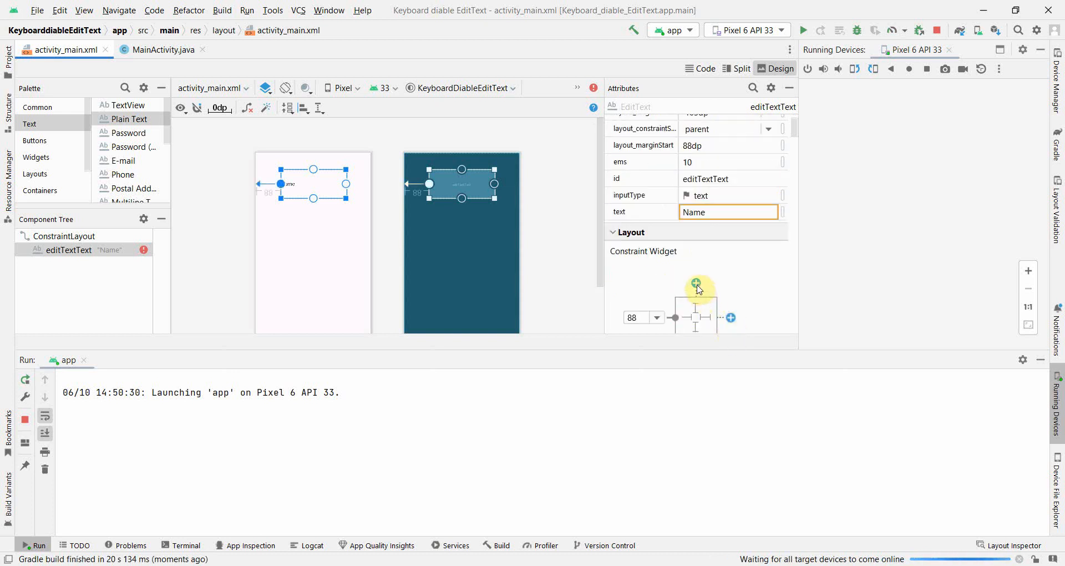
left_click(696, 283)
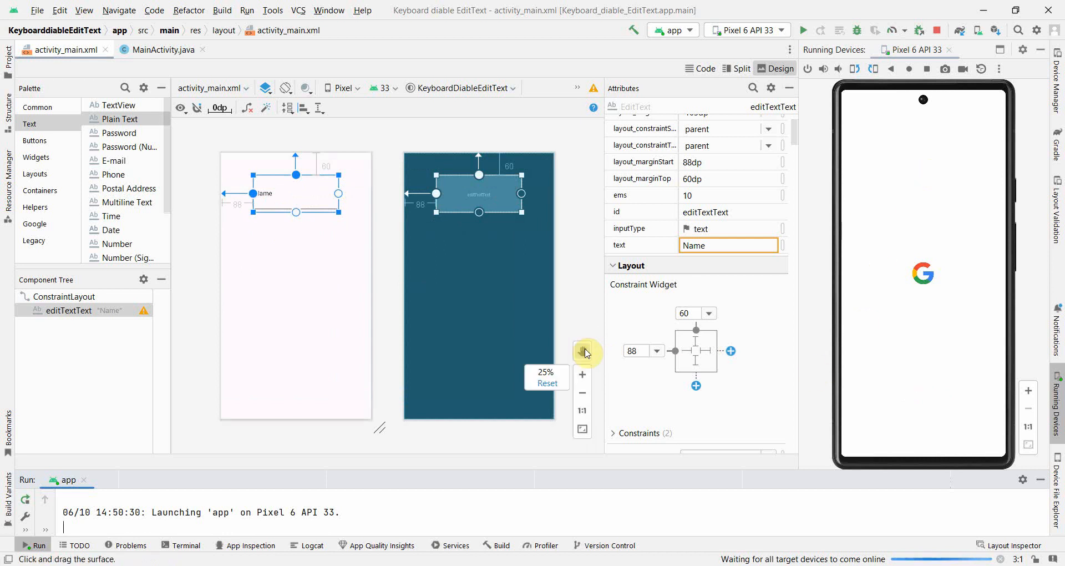
mouse_move(585, 348)
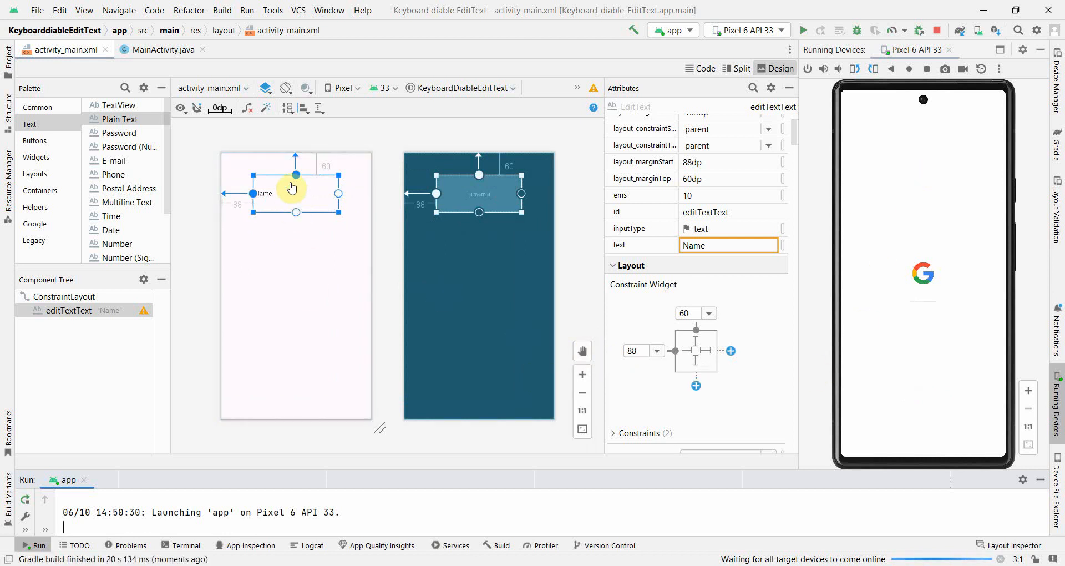
mouse_move(307, 358)
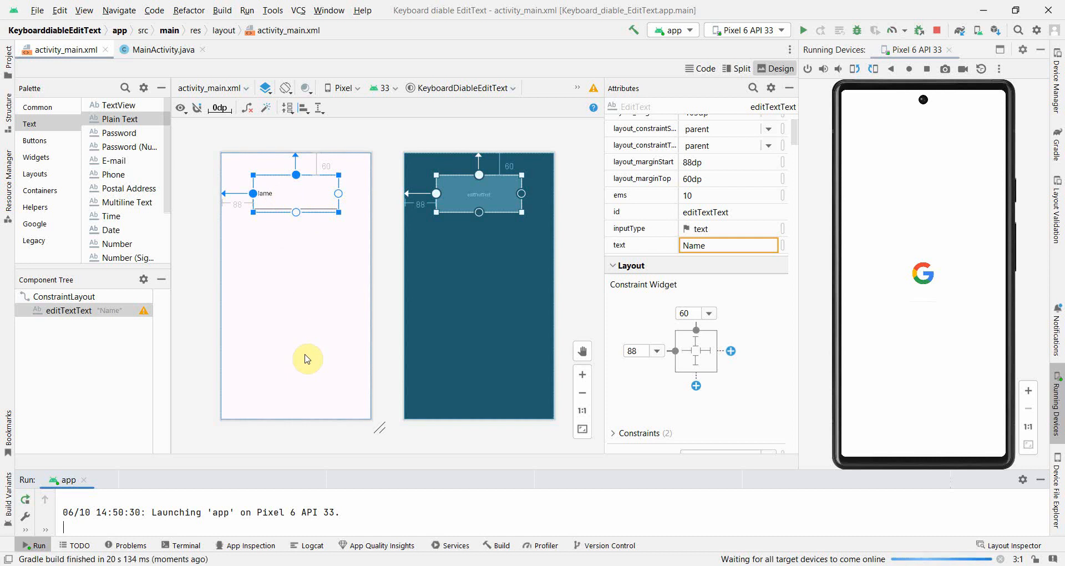
mouse_move(280, 358)
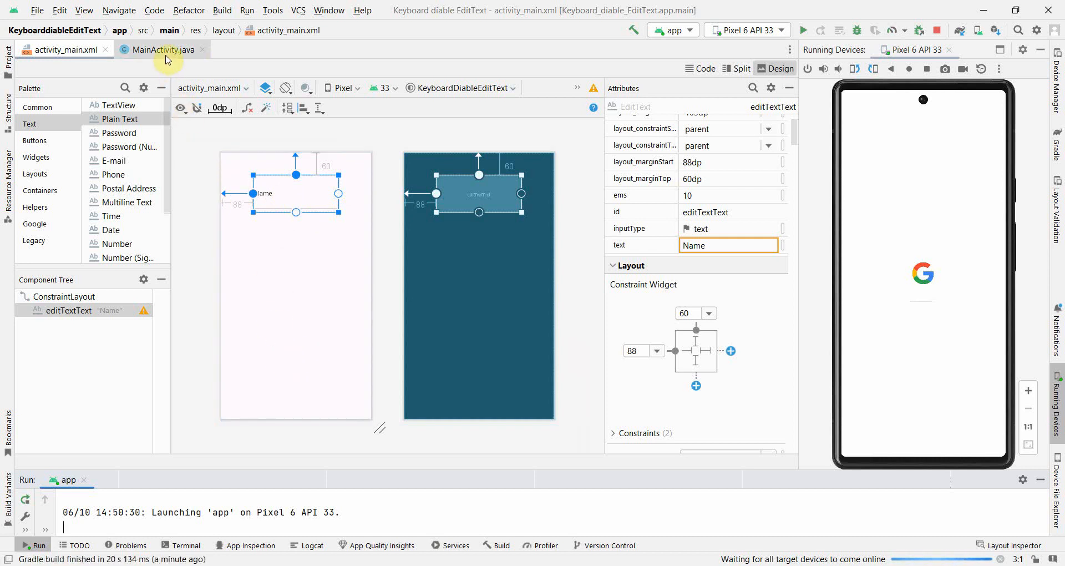
Step: Change the text field's id to editText and refactor the rename across the project
left_click(161, 50)
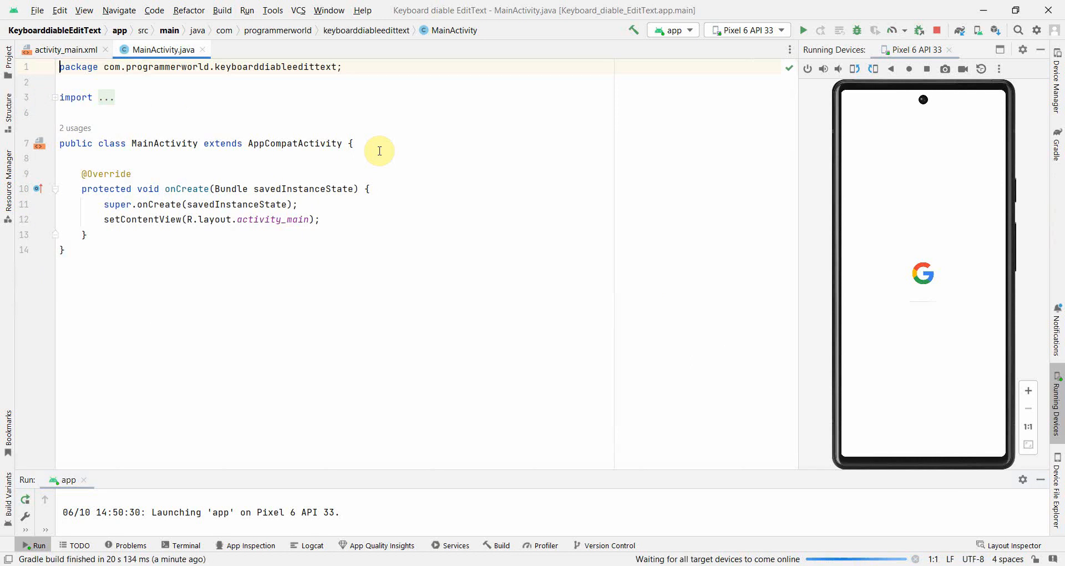
left_click(61, 50)
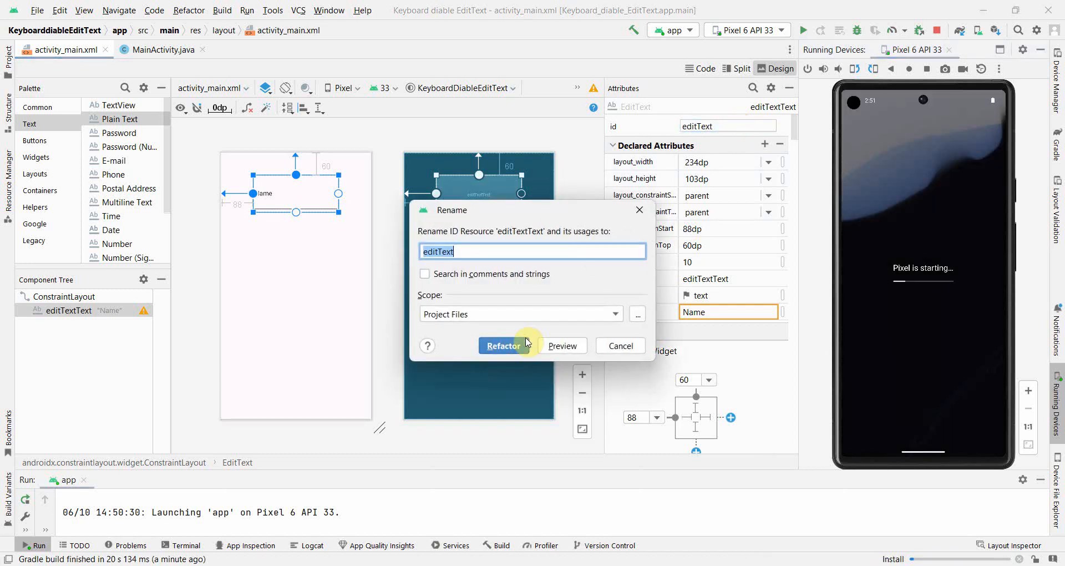
left_click(501, 346)
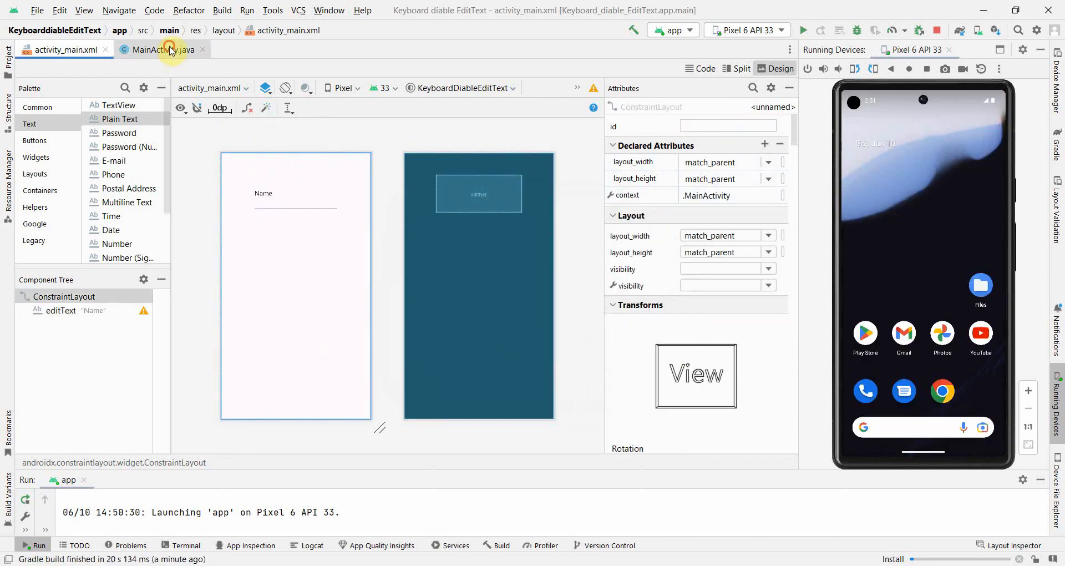
Step: Declare a private InputMethodManager inputMethodManager field in MainActivity
left_click(161, 50)
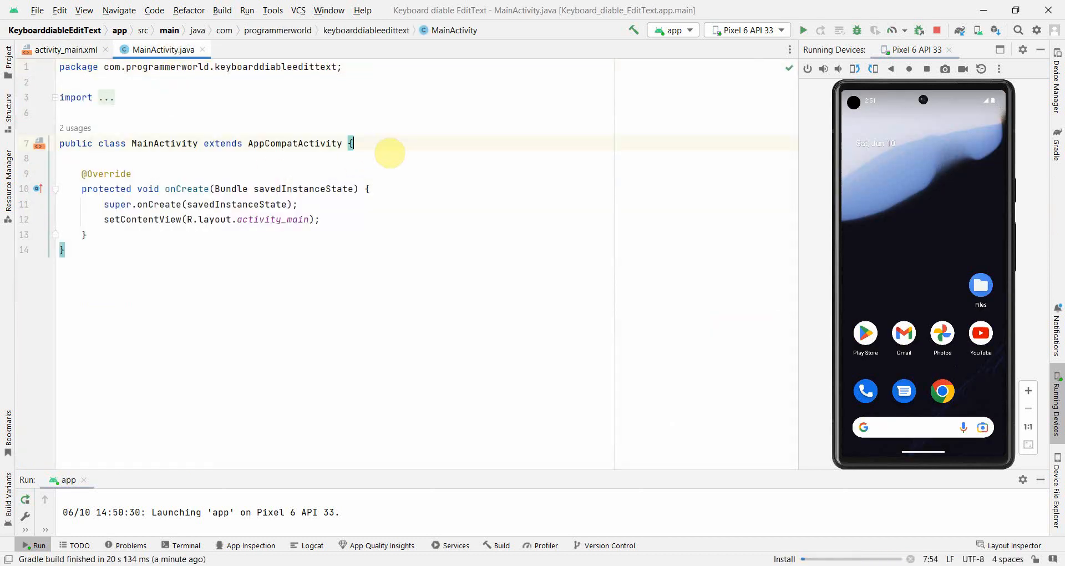
type("private")
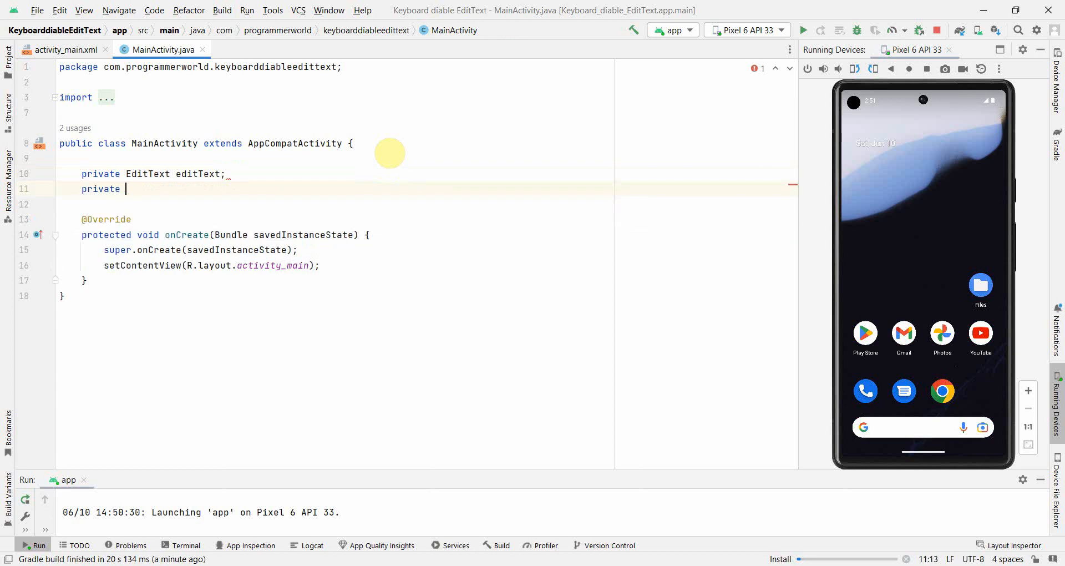
type("Input")
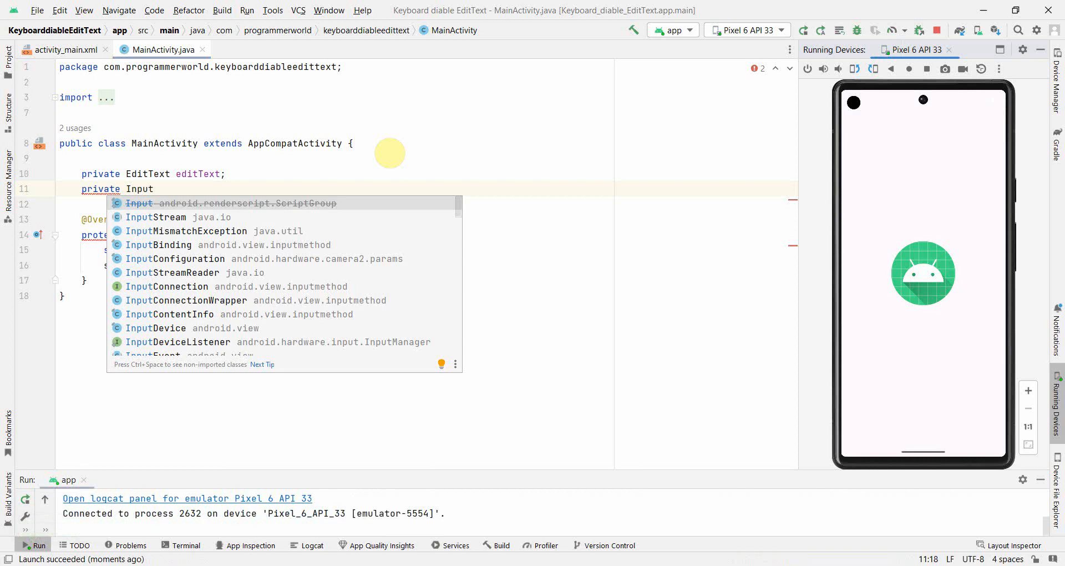
key("Escape")
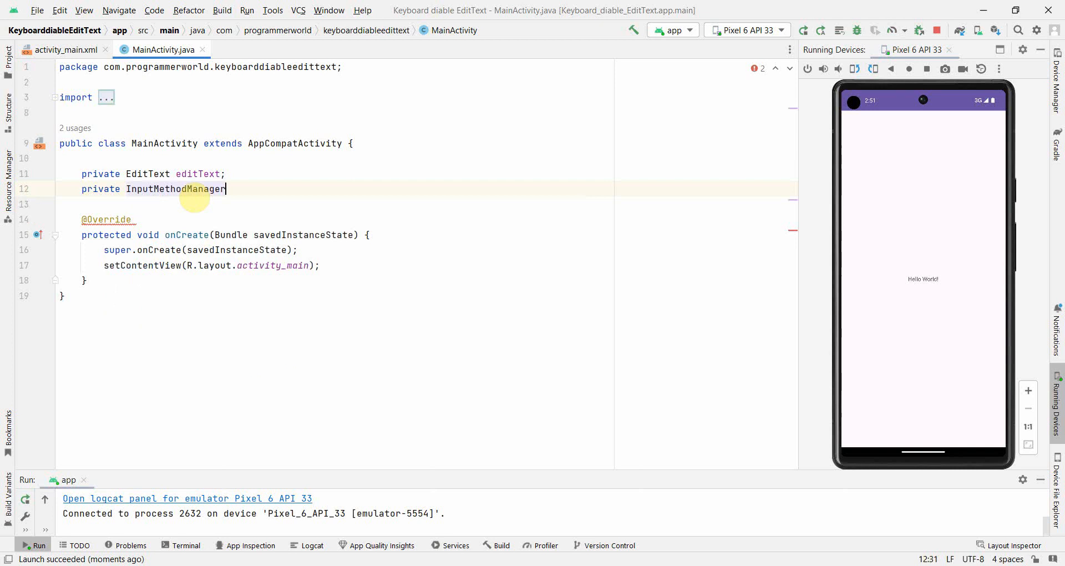
type(";")
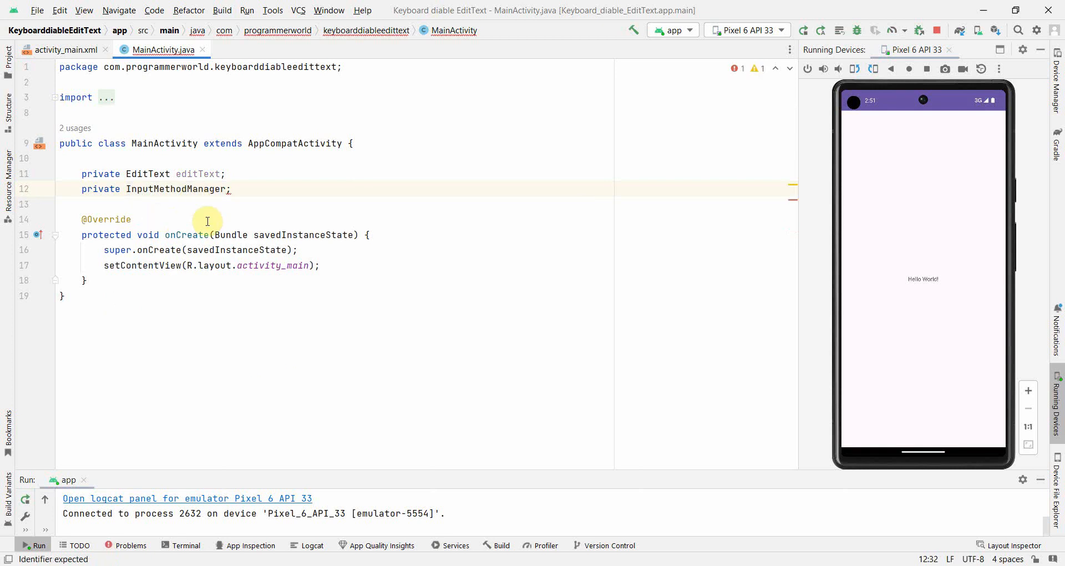
key("BackSpace")
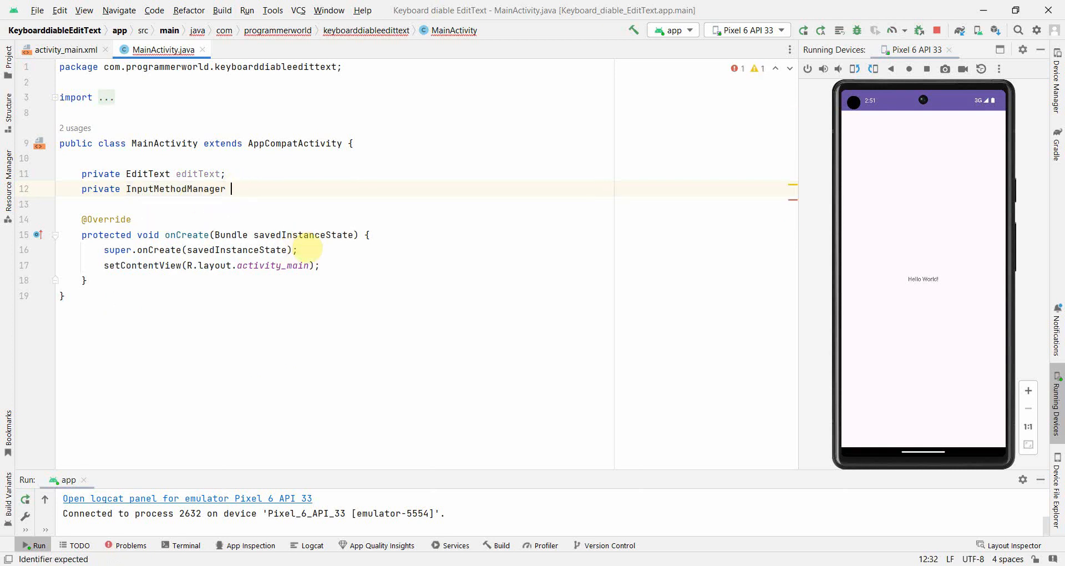
type("inputMethodManager;")
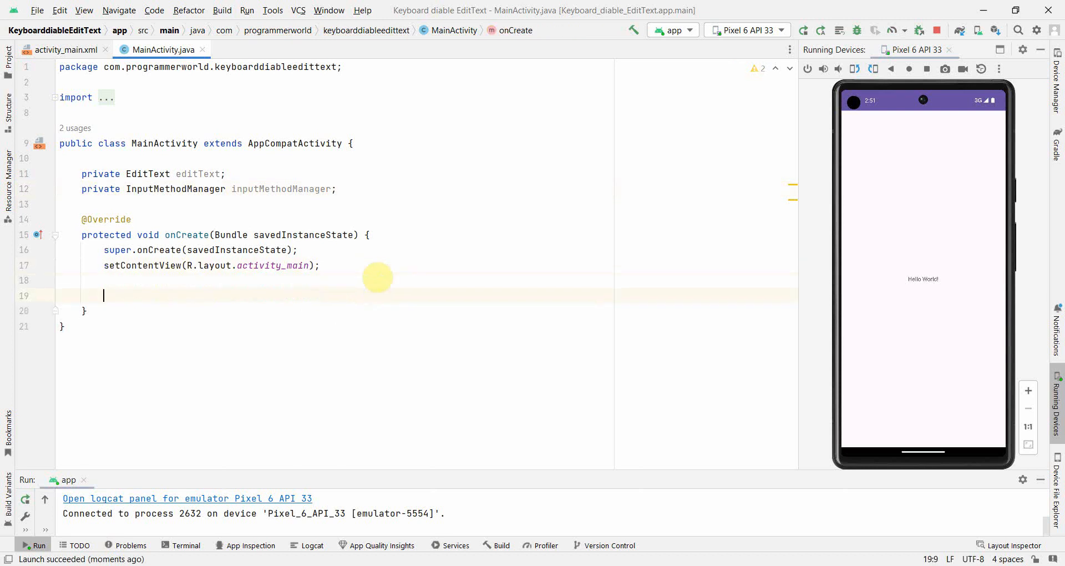
Step: Bind editText via findViewById(R.id.editText) in onCreate, accepting the editText suggestion
type("editText =")
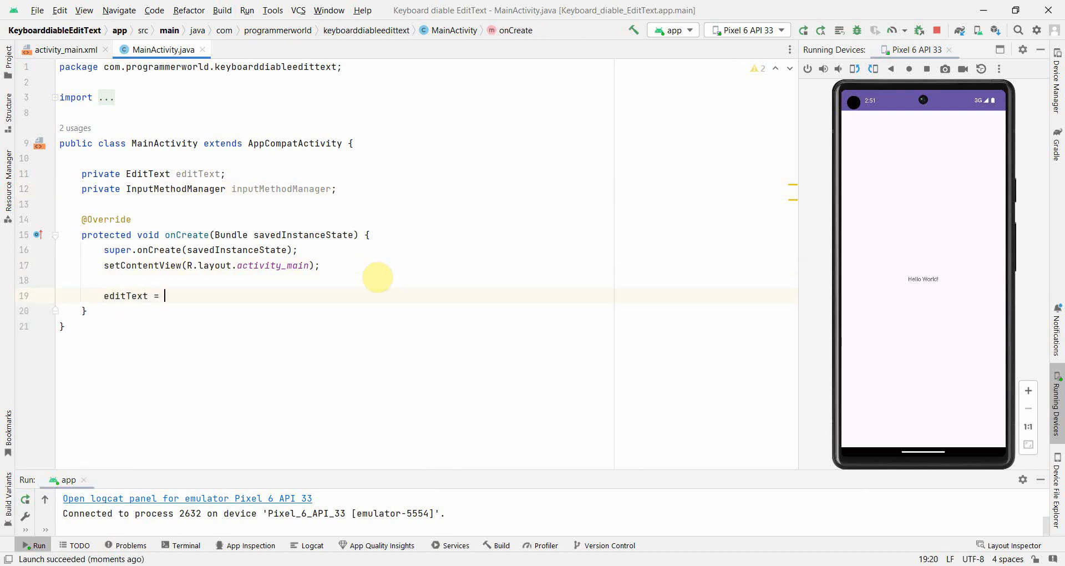
type("findViewById(R")
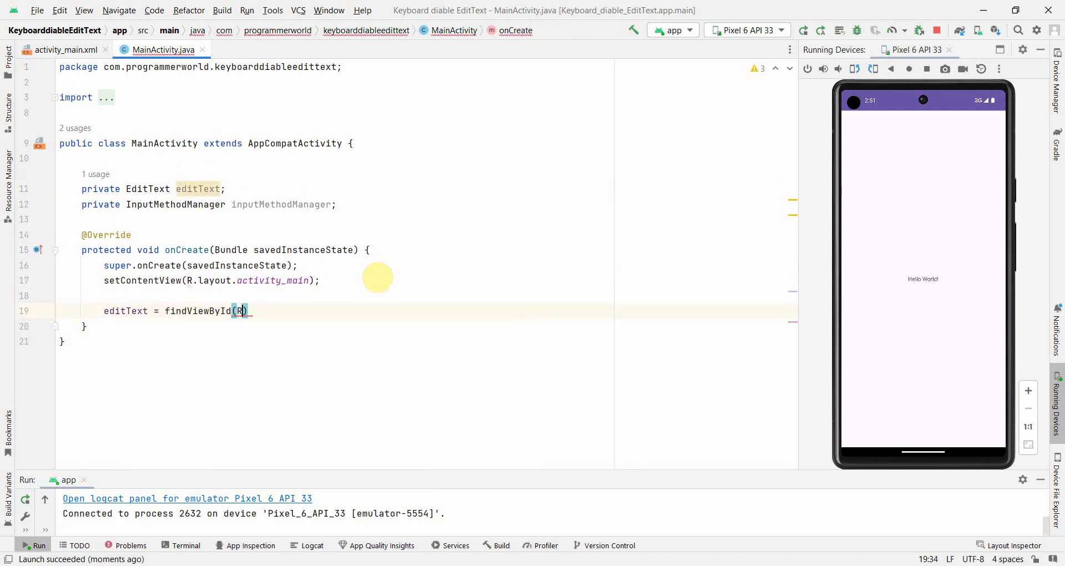
type(".id.ed")
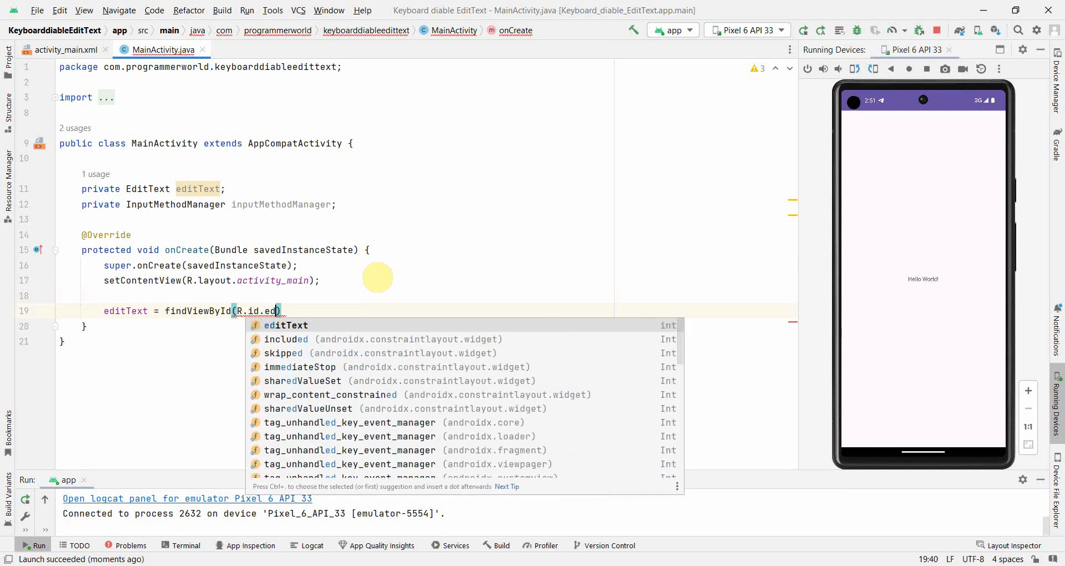
key("Enter")
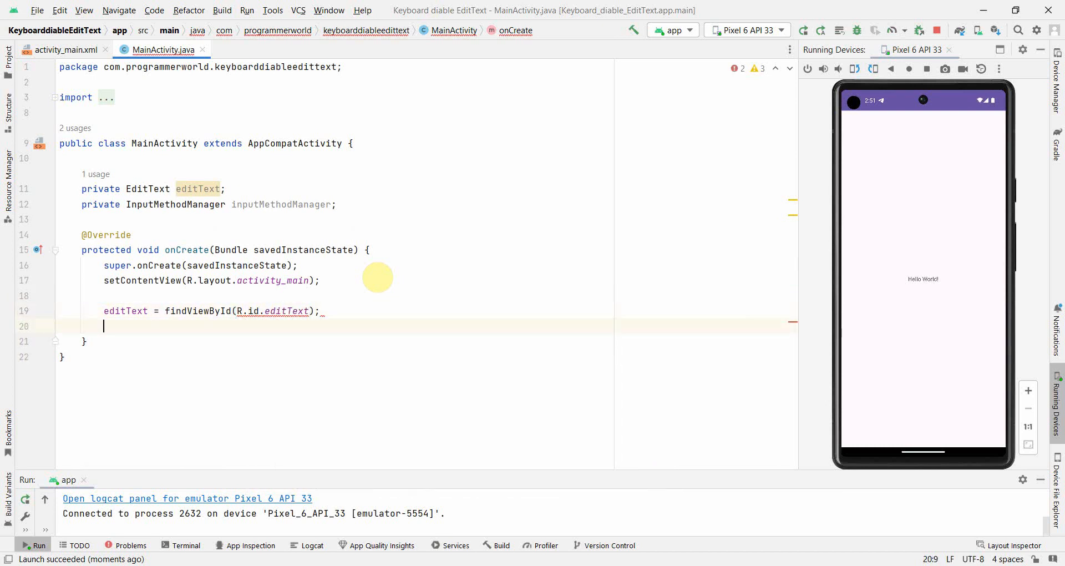
left_click(821, 30)
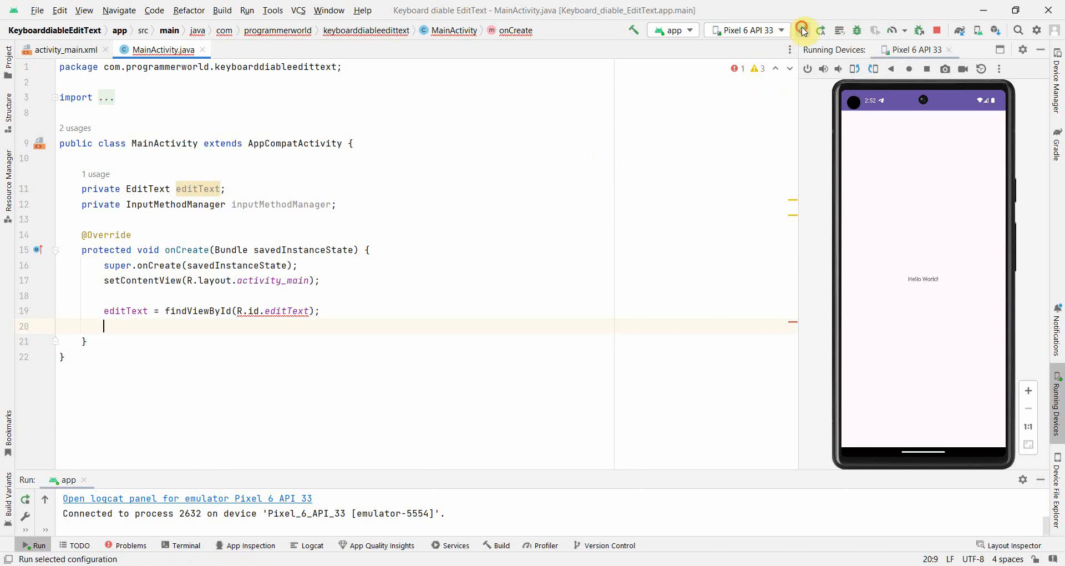
Step: Run the app on the emulator, check the EditText in the layout, and begin a new onCreate line
left_click(802, 29)
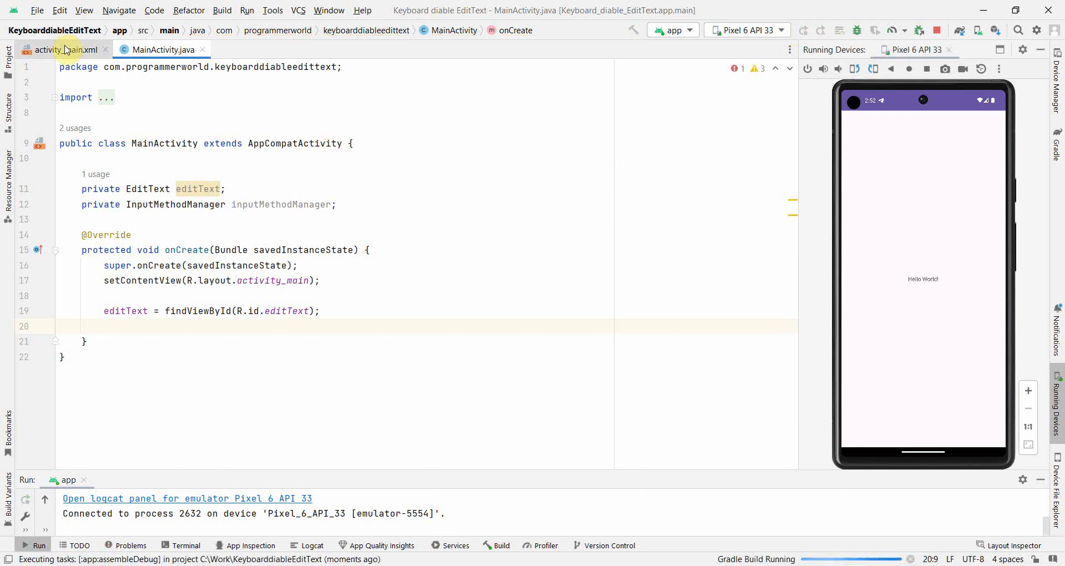
left_click(60, 49)
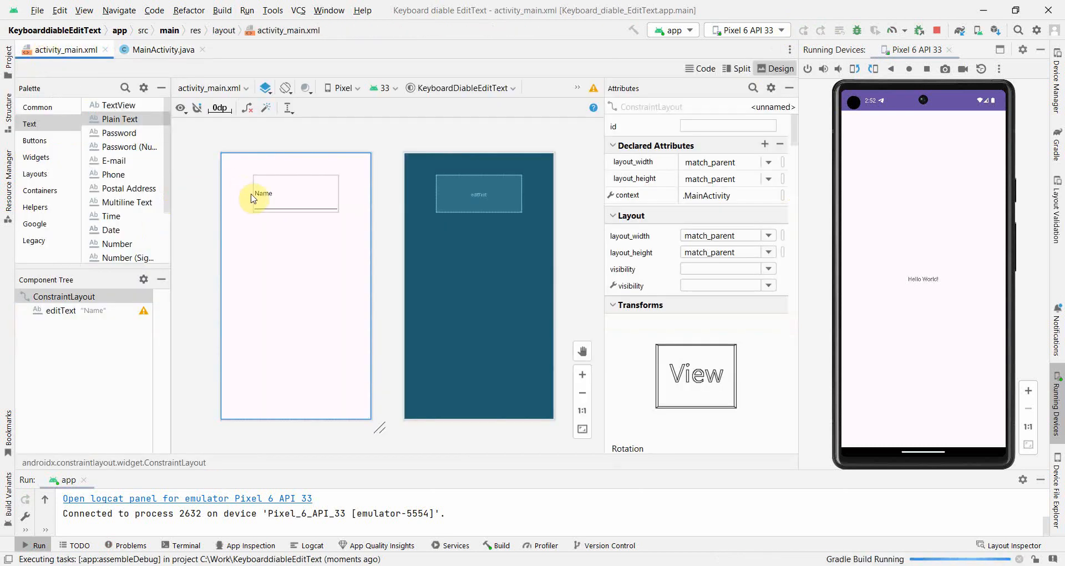
left_click(162, 48)
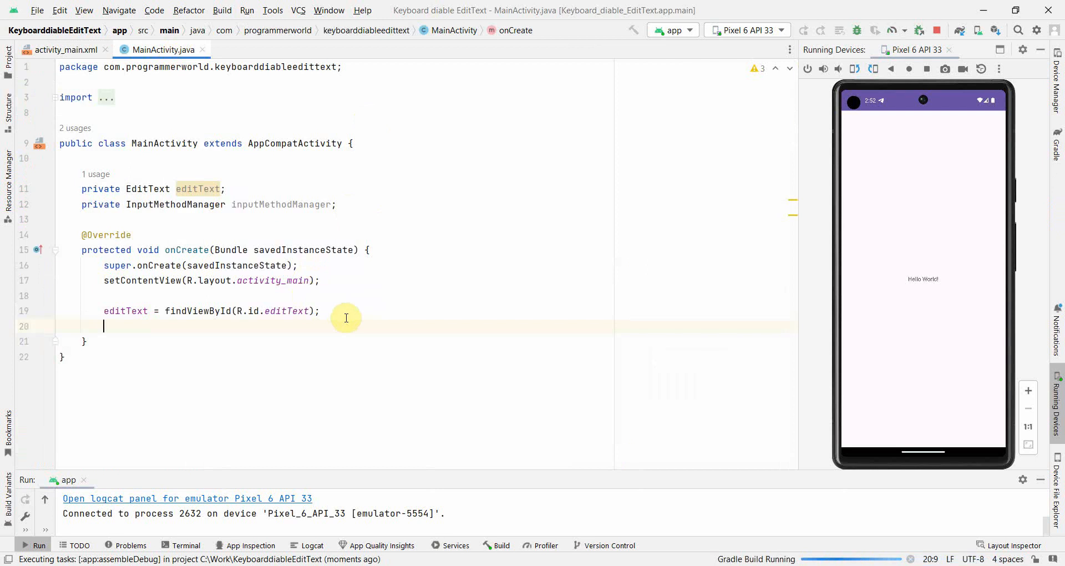
type("iin")
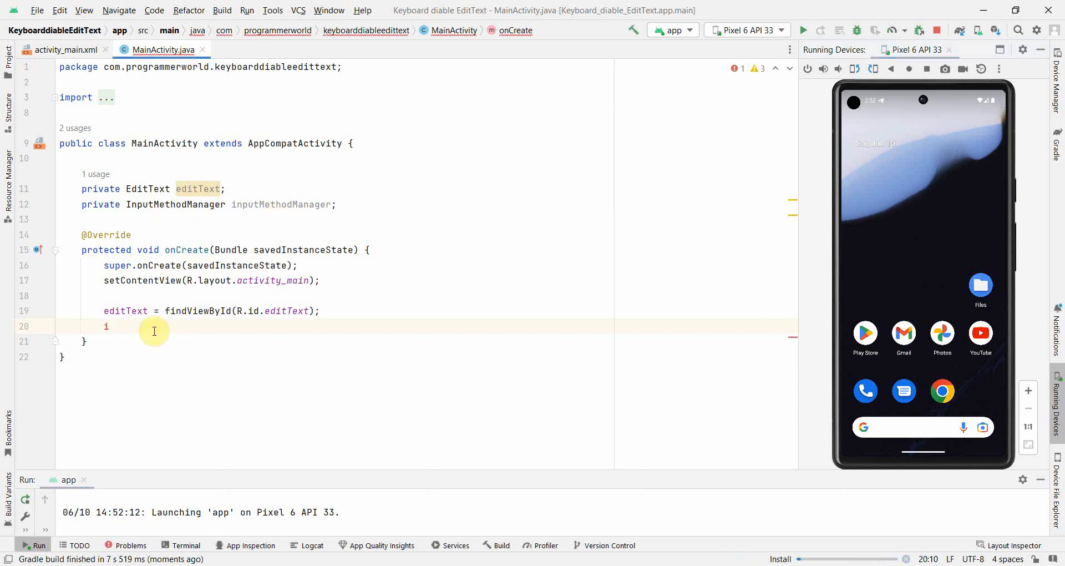
Step: Assign inputMethodManager = (InputMethodManager) getSystemService(INPUT_METHOD_SERVICE), picking INPUT_METHOD_SERVICE from autocomplete
type("nputMethodManager =")
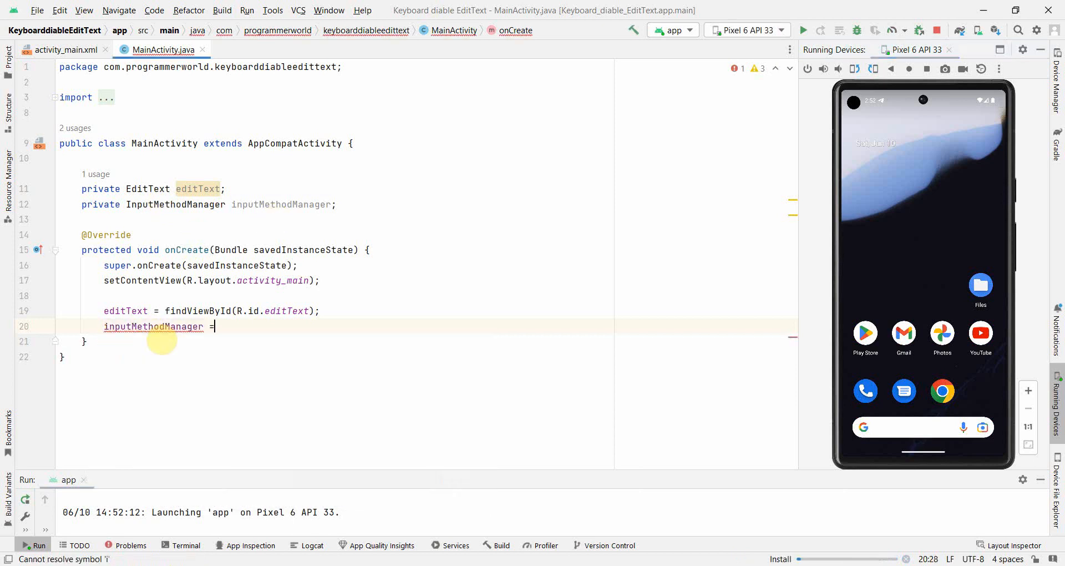
type("getSystemService(")
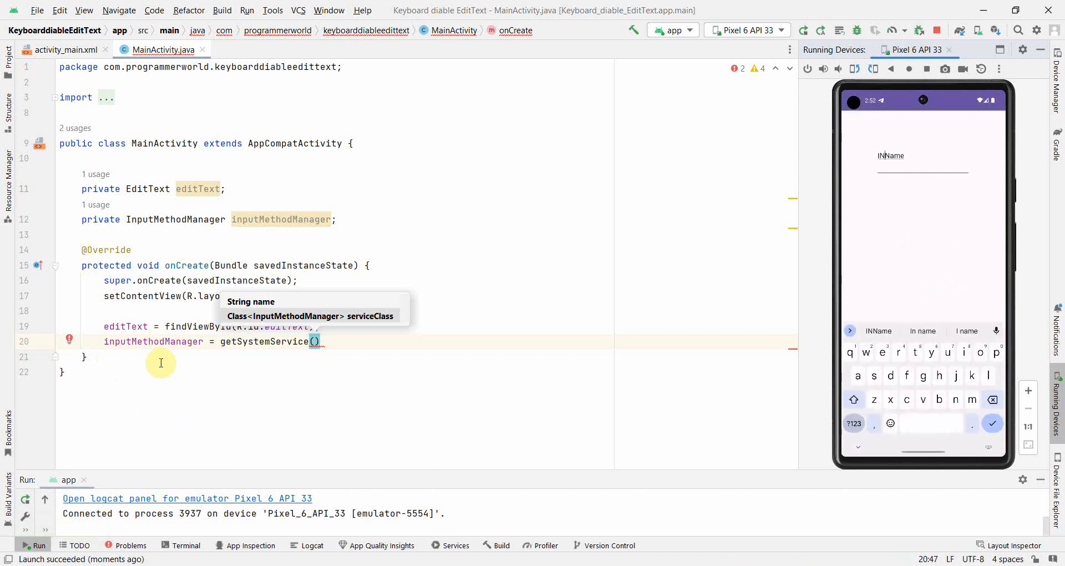
type("I")
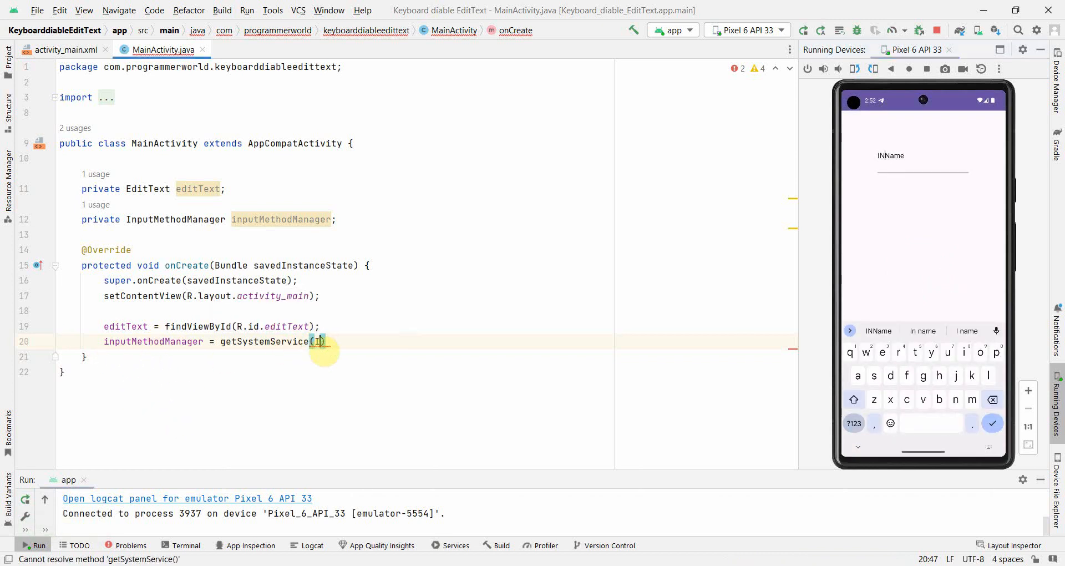
type("N")
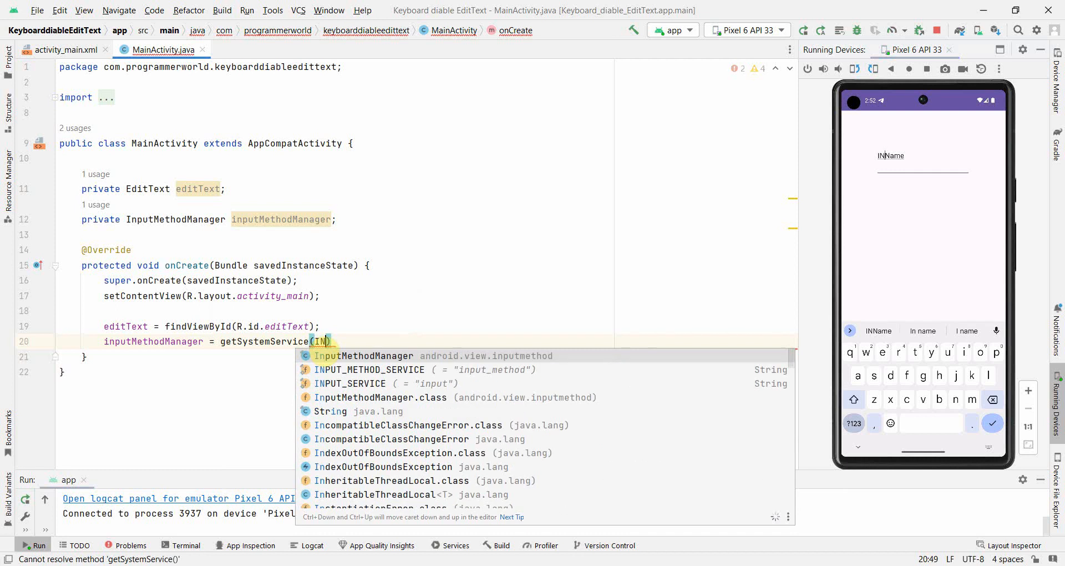
type("PUT")
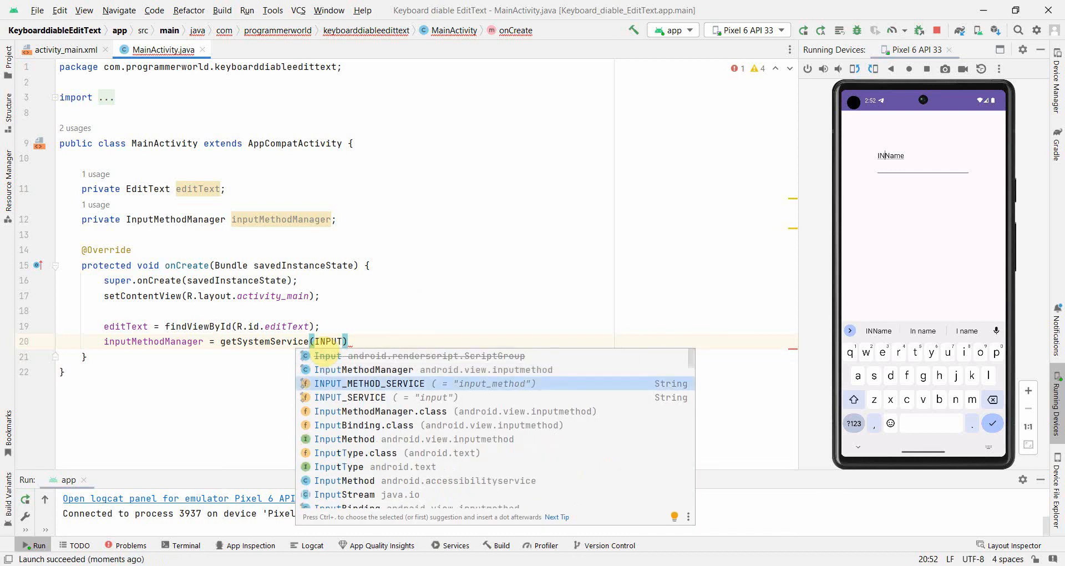
left_click(369, 383)
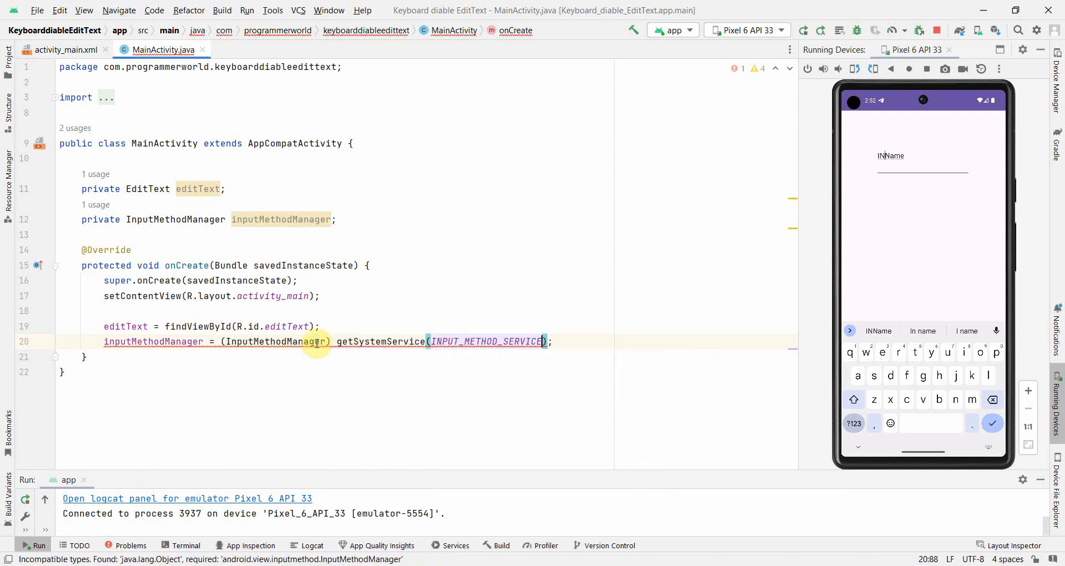
Step: Tap the app's text field on the emulator, where the keyboard still appears
left_click(910, 169)
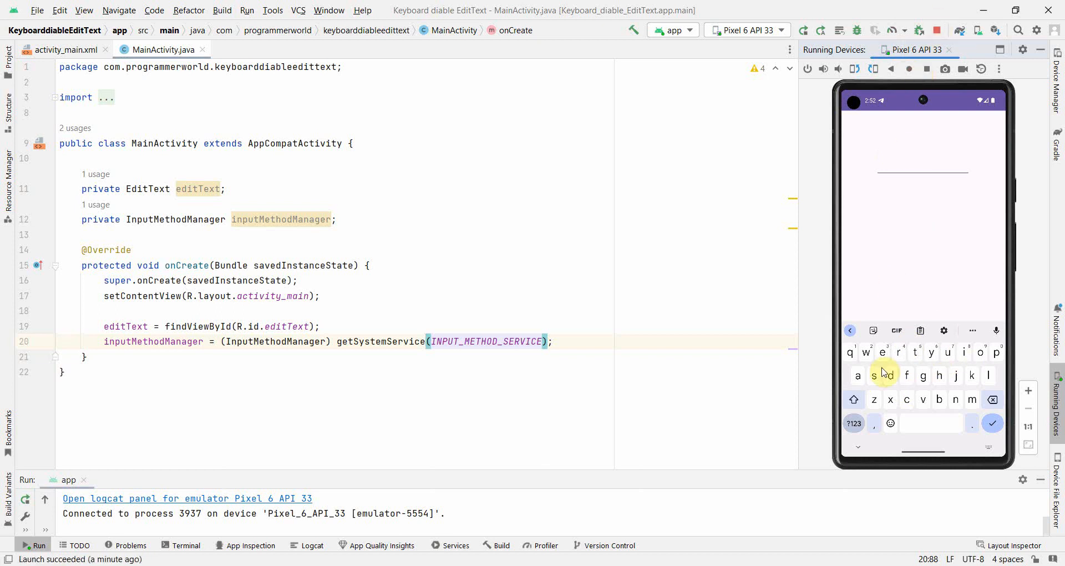
left_click(925, 68)
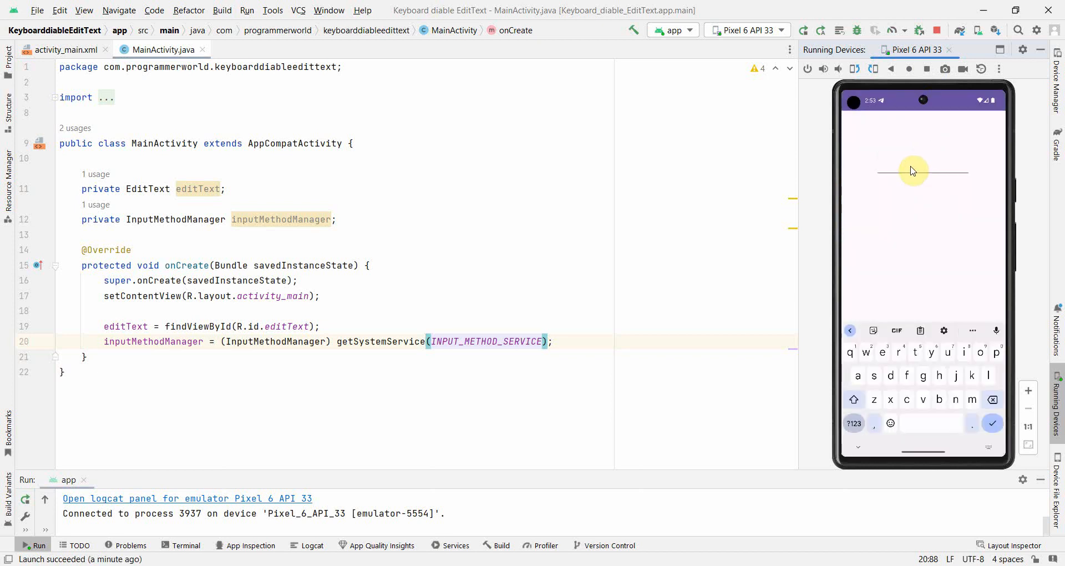
mouse_move(892, 373)
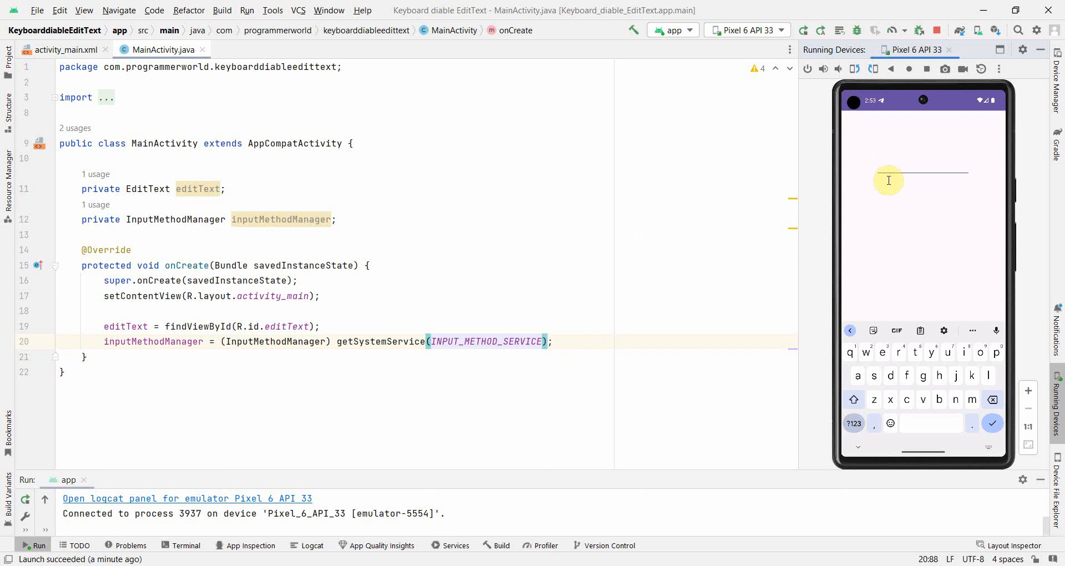
mouse_move(877, 298)
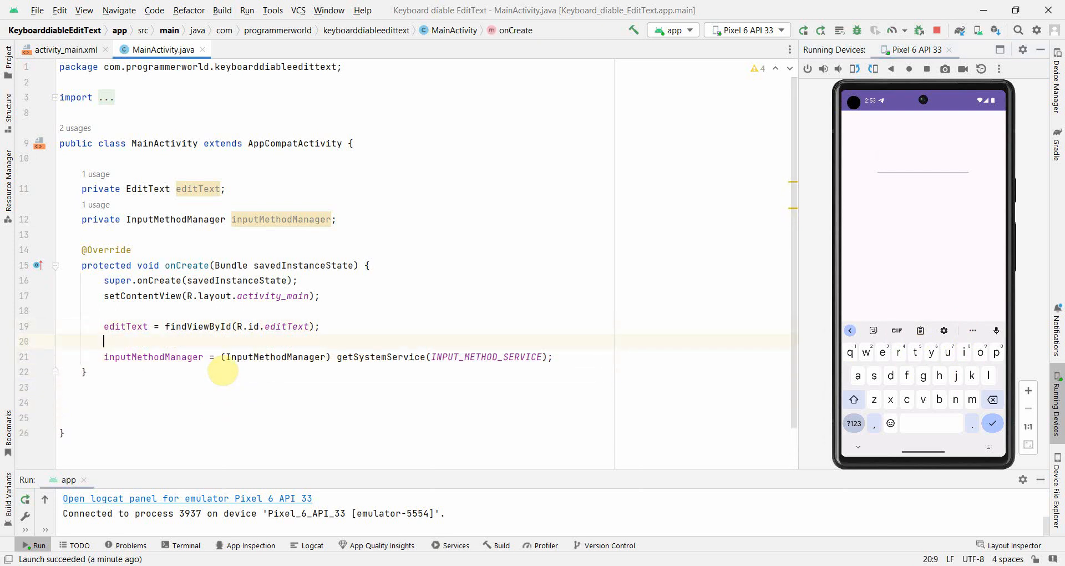
Step: Add editText.setFocusable(false); in onCreate after the findViewById binding
type("editText.")
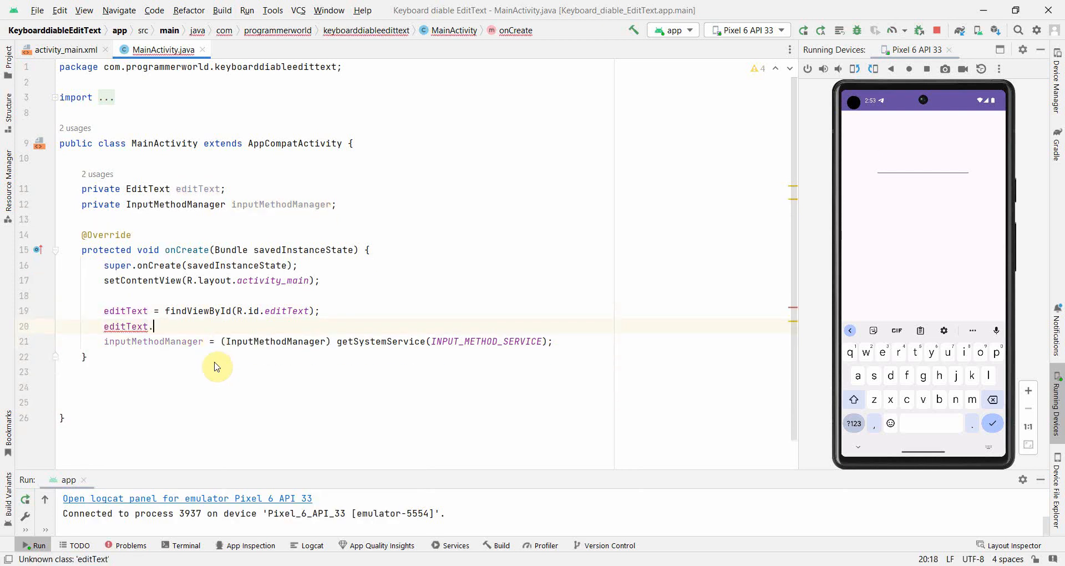
type("se")
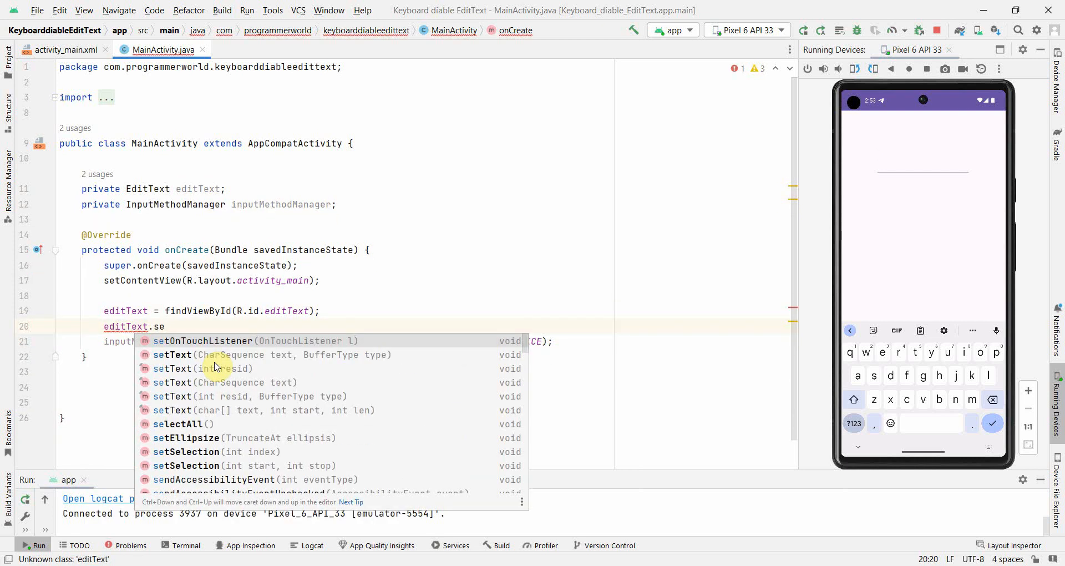
type("Focusable(f);")
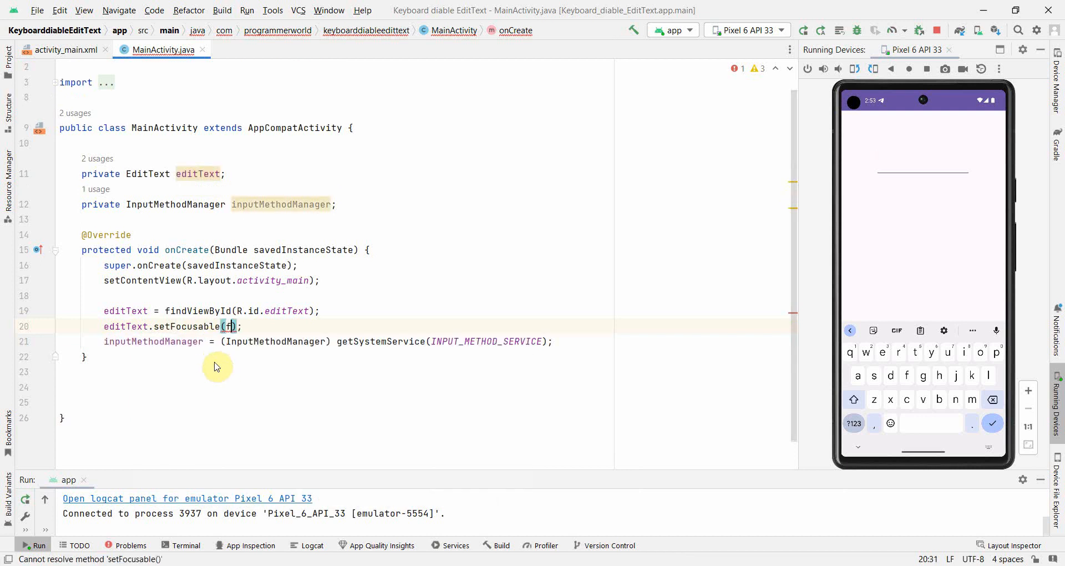
type("alse")
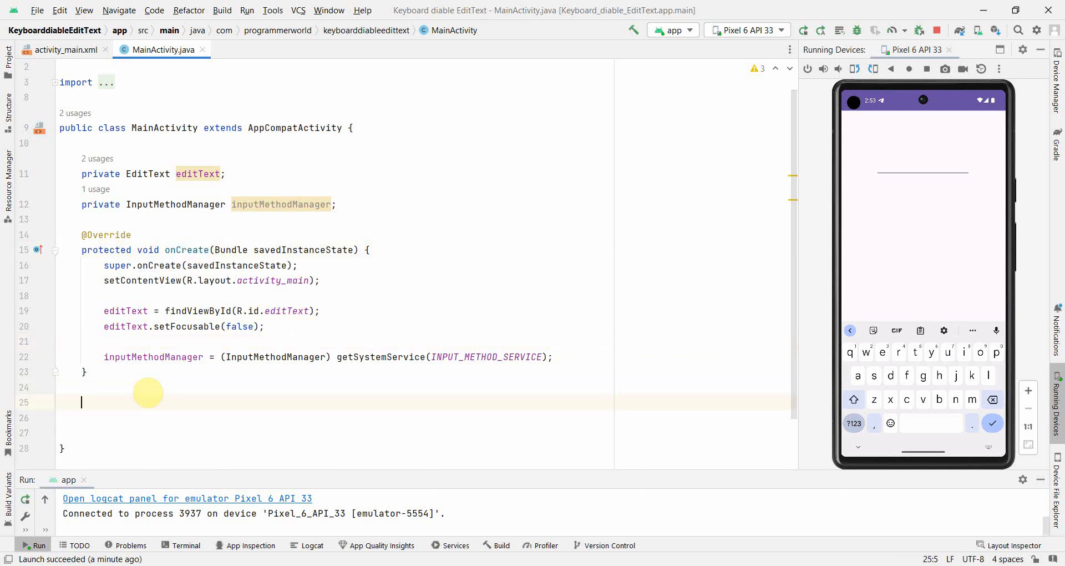
Step: Write an empty public void editTextClickMethod(View view) method below onCreate
type("public void")
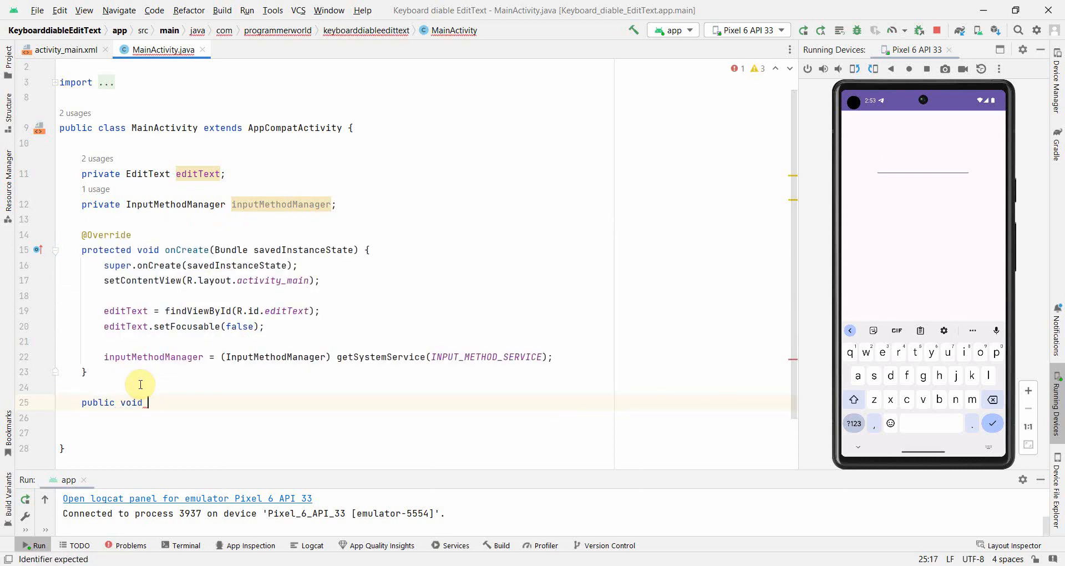
type("edit")
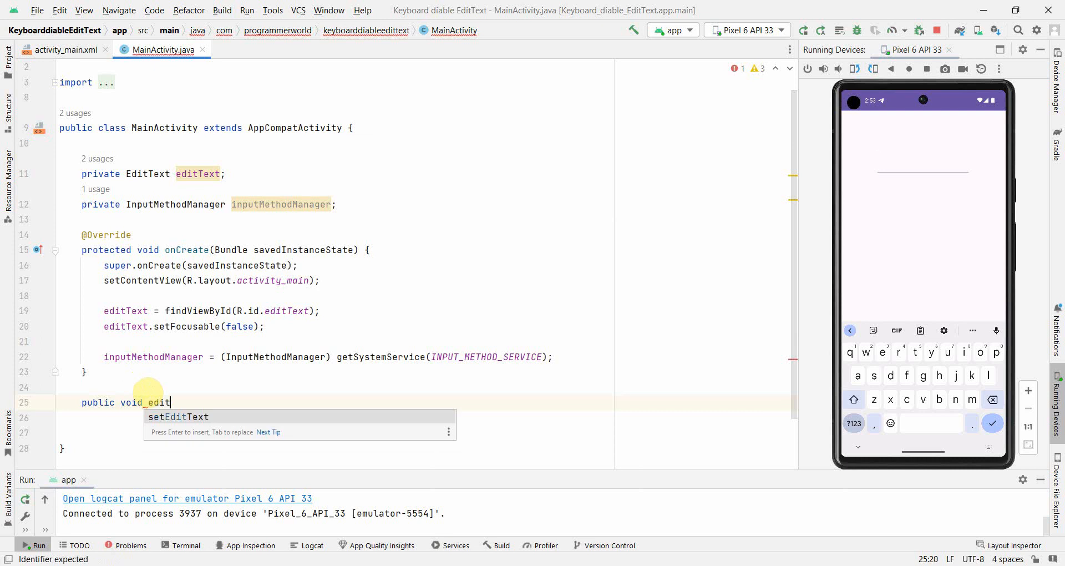
type("Text")
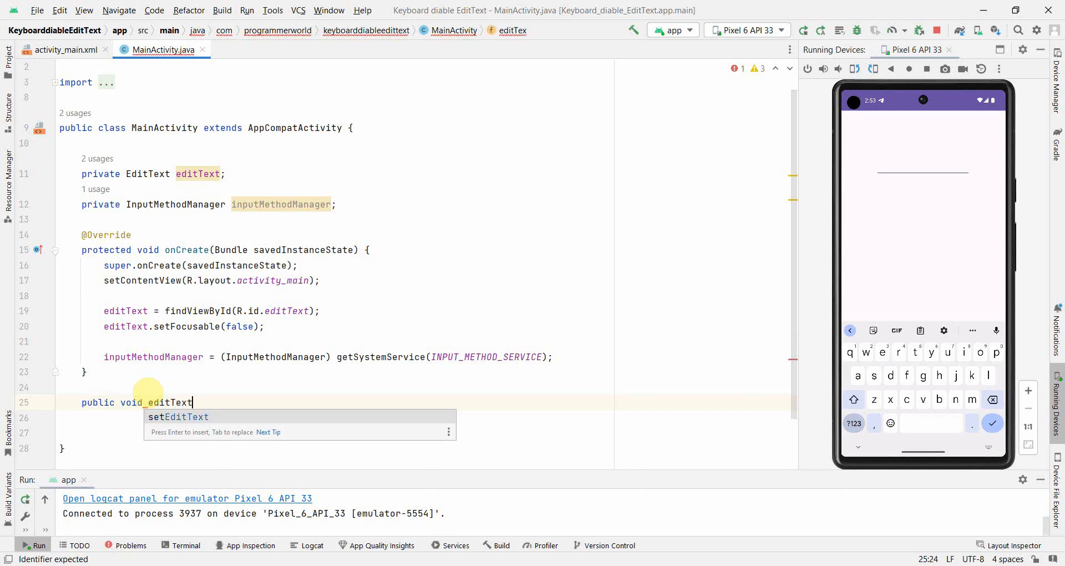
type("ClickMa")
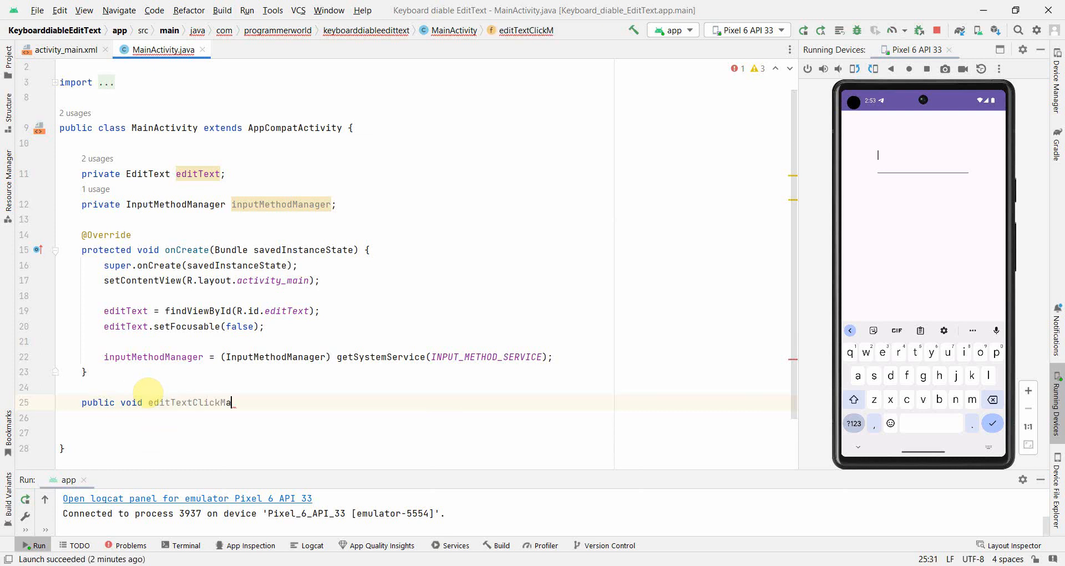
type("ethod(V")
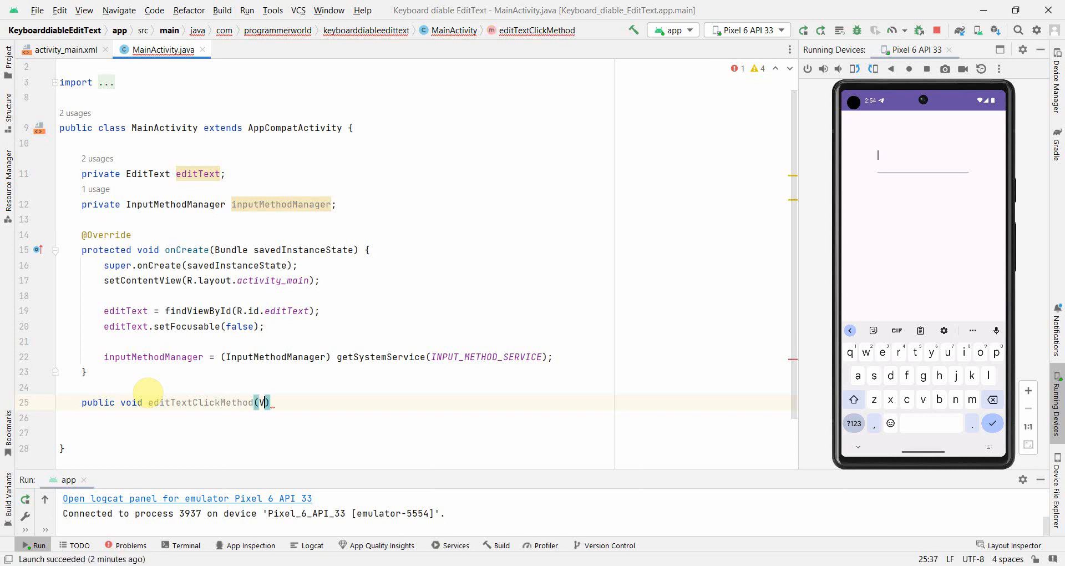
type("View view")
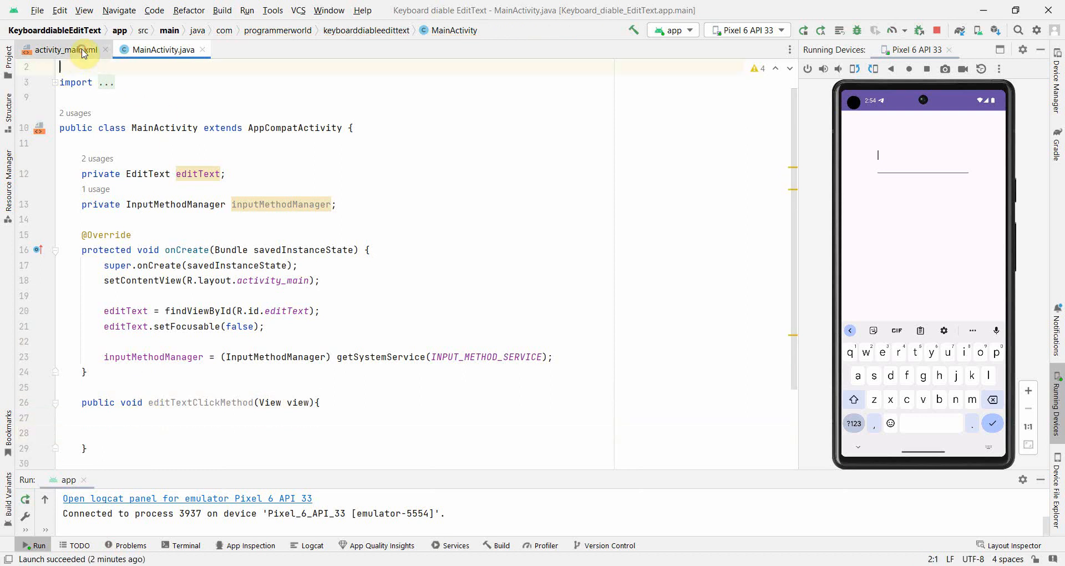
Step: Set the EditText's onClick attribute to editTextClickMethod in activity_main.xml and return to MainActivity.java
left_click(62, 50)
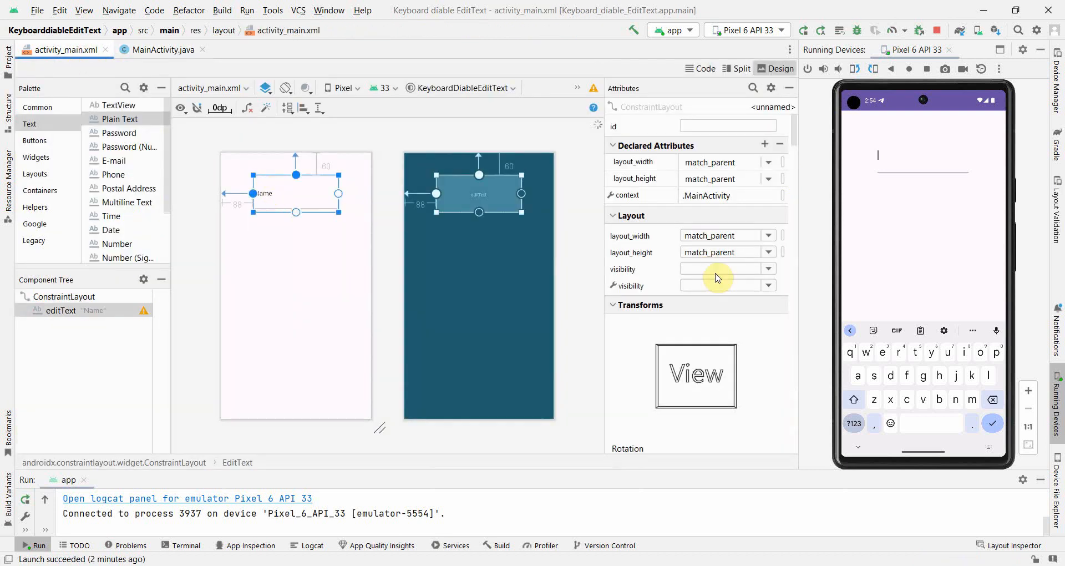
scroll("down", 3)
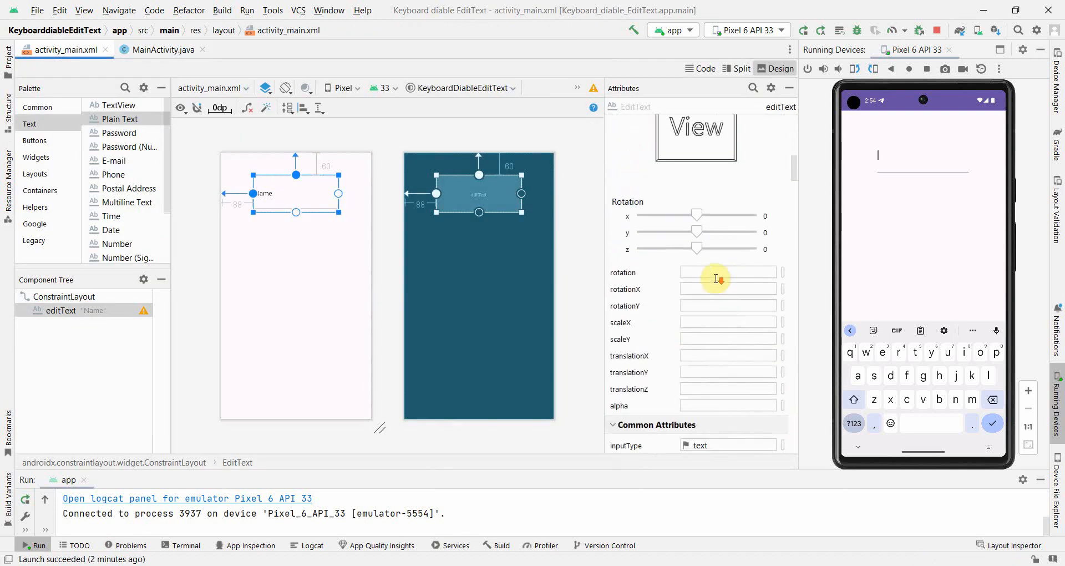
scroll("down", 3)
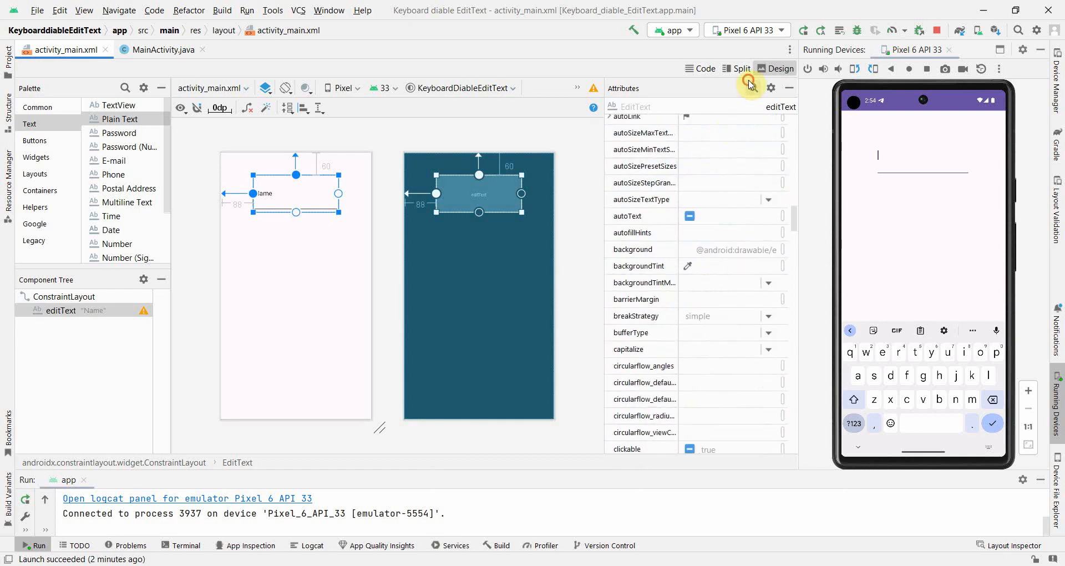
type("oncl")
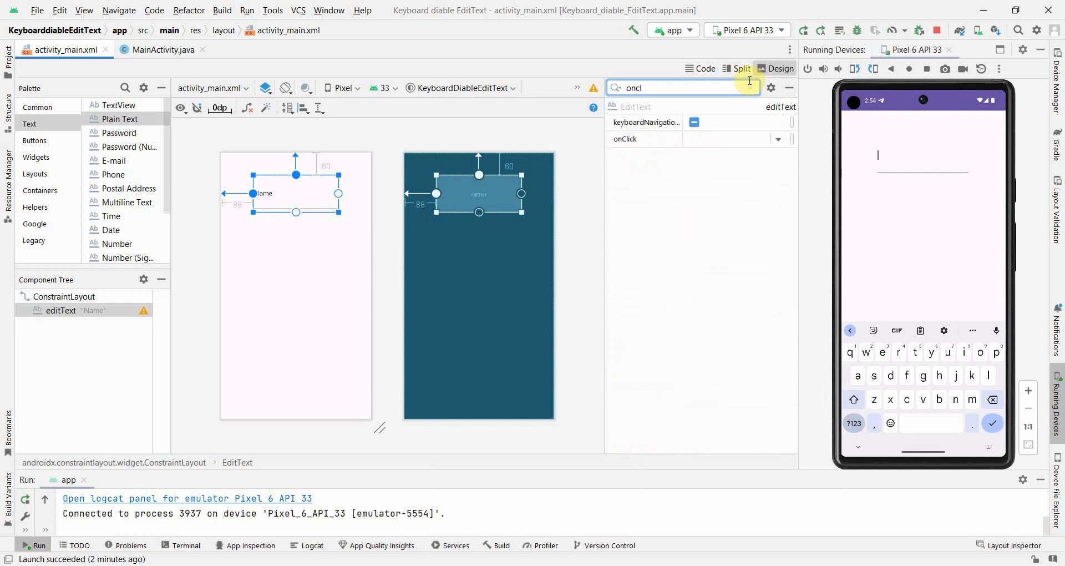
type("editTextClickMethod")
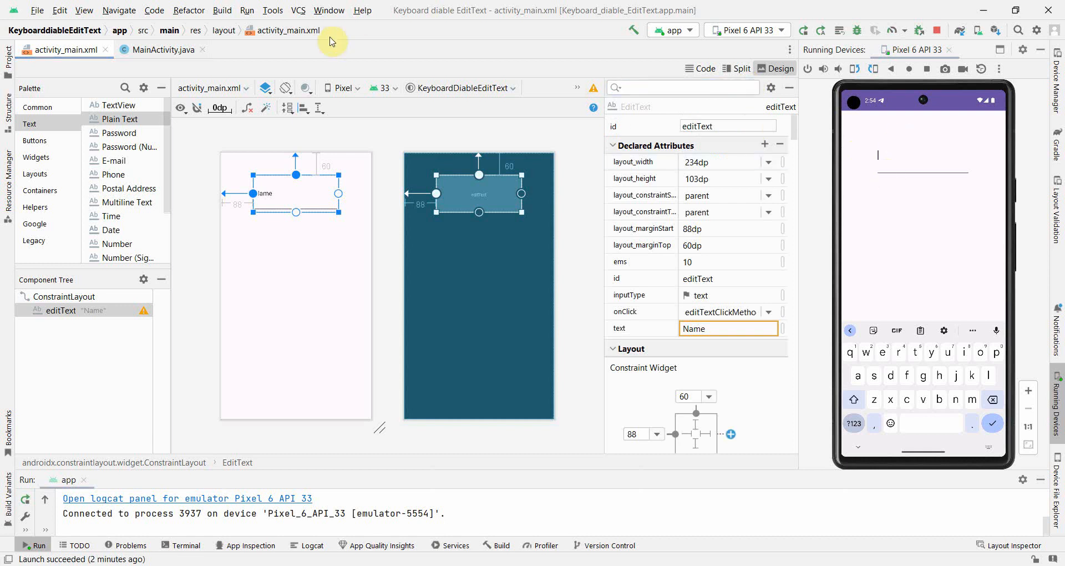
left_click(162, 49)
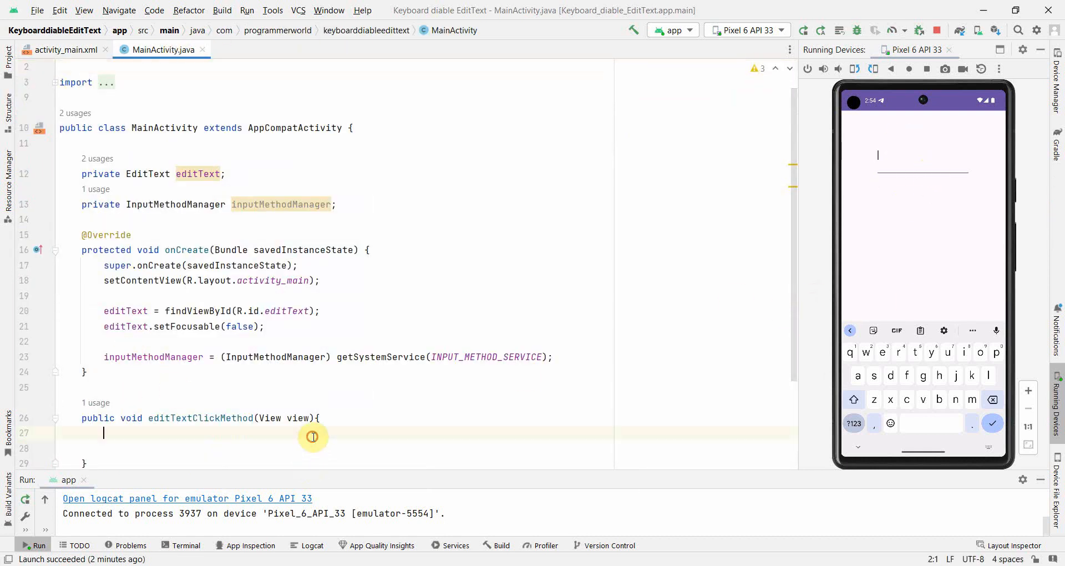
Step: Call inputMethodManager.hideSoftInputFromWindow(view.getRootView().getWindowToken(), 0) inside editTextClickMethod
type("inputMethodManager.")
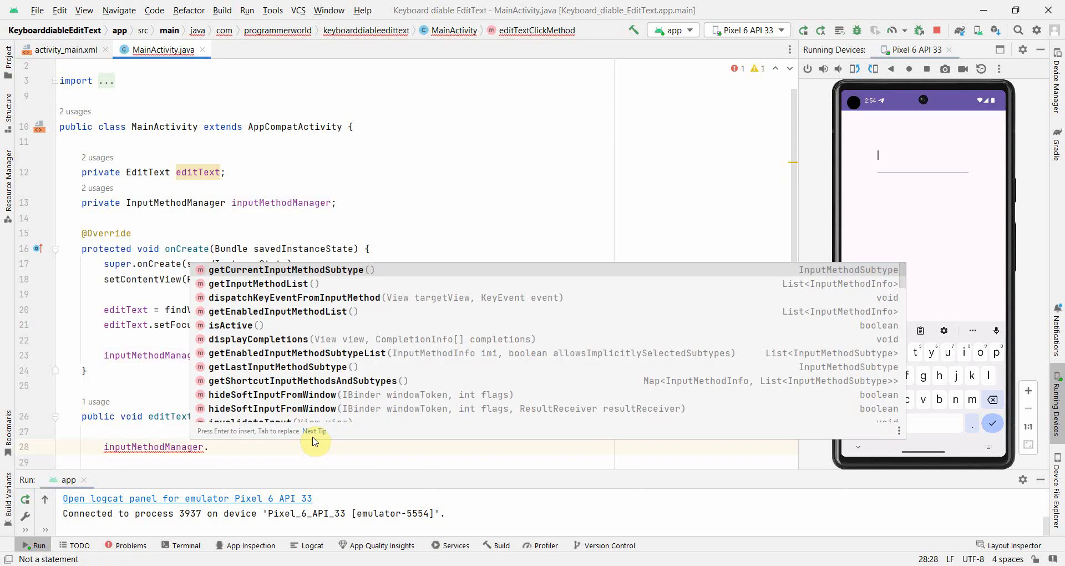
type("se")
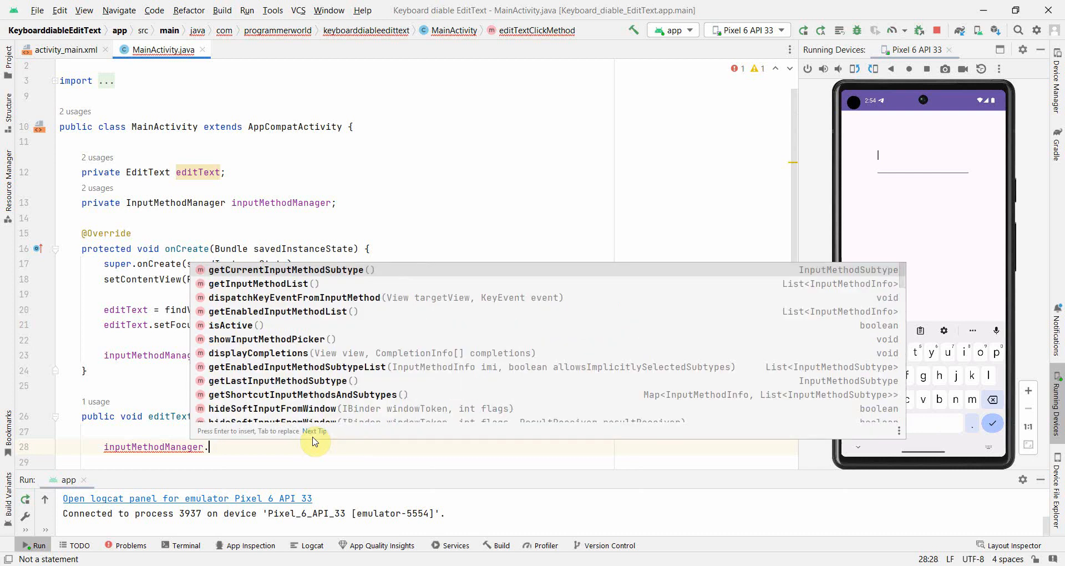
type("hideSoftInputFromWindow(")
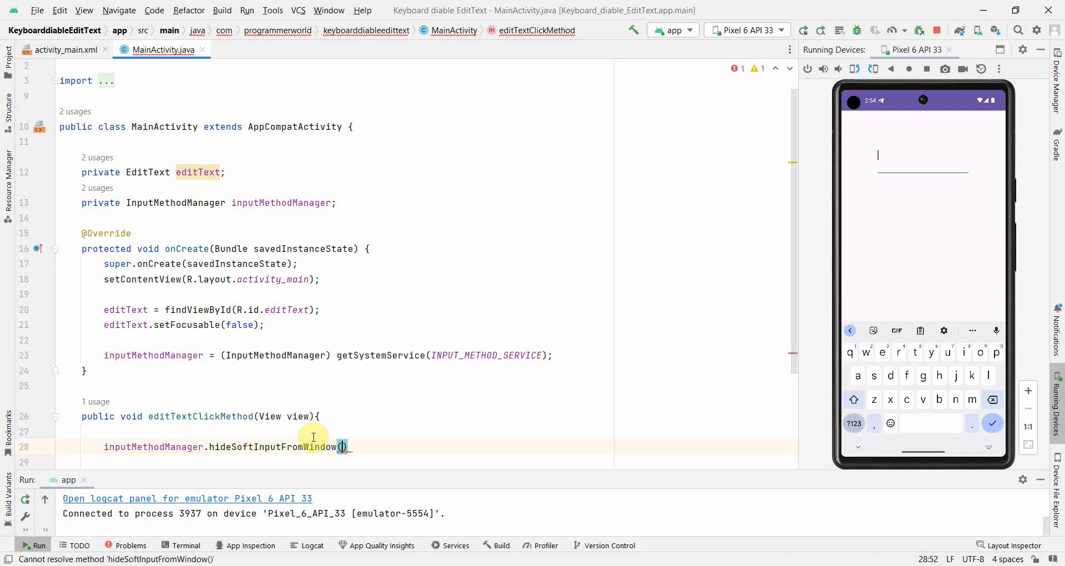
type("view")
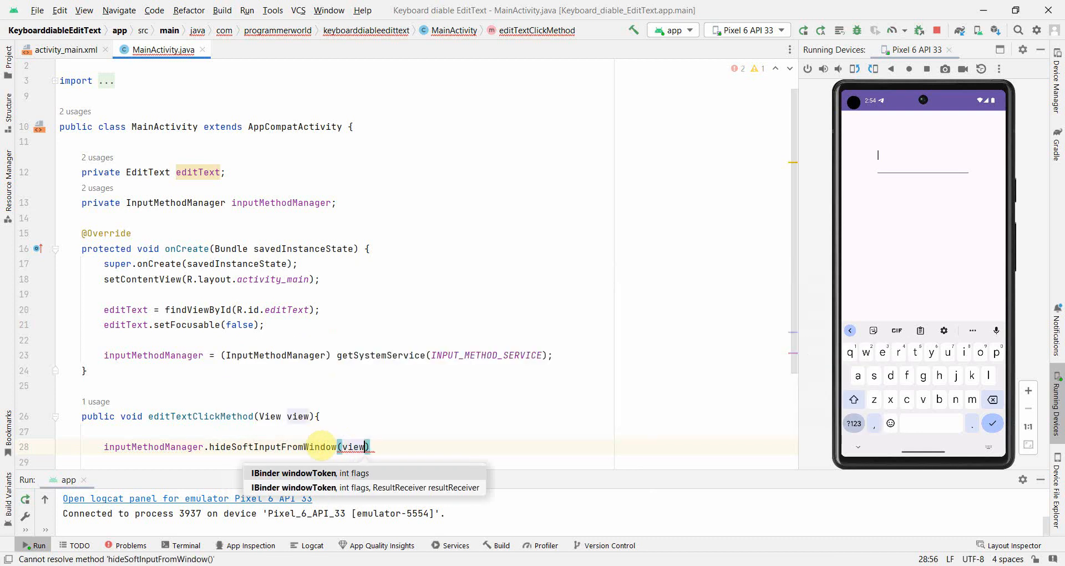
type(".")
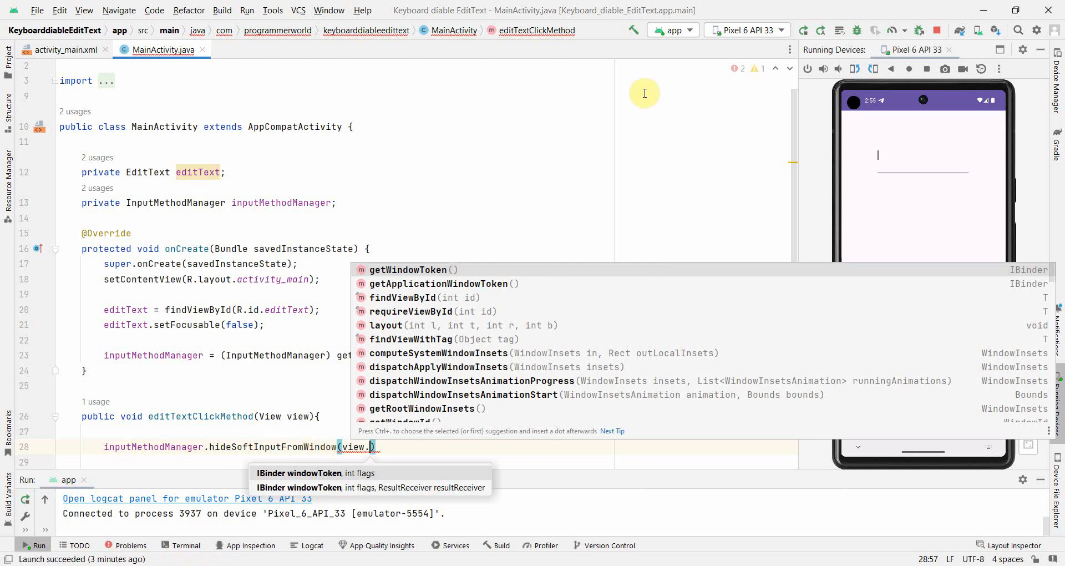
type("get")
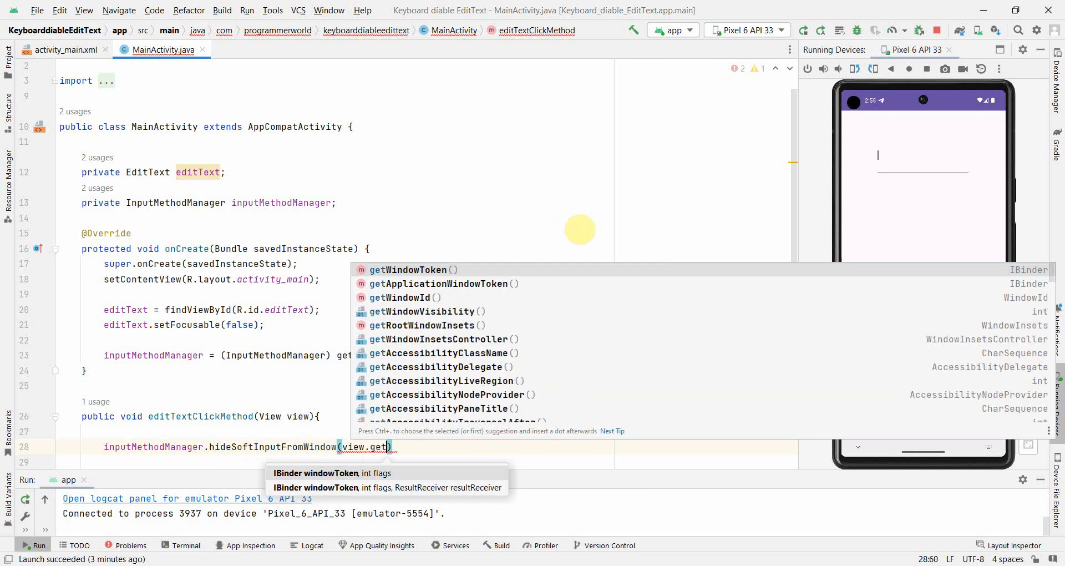
type("RootView(")
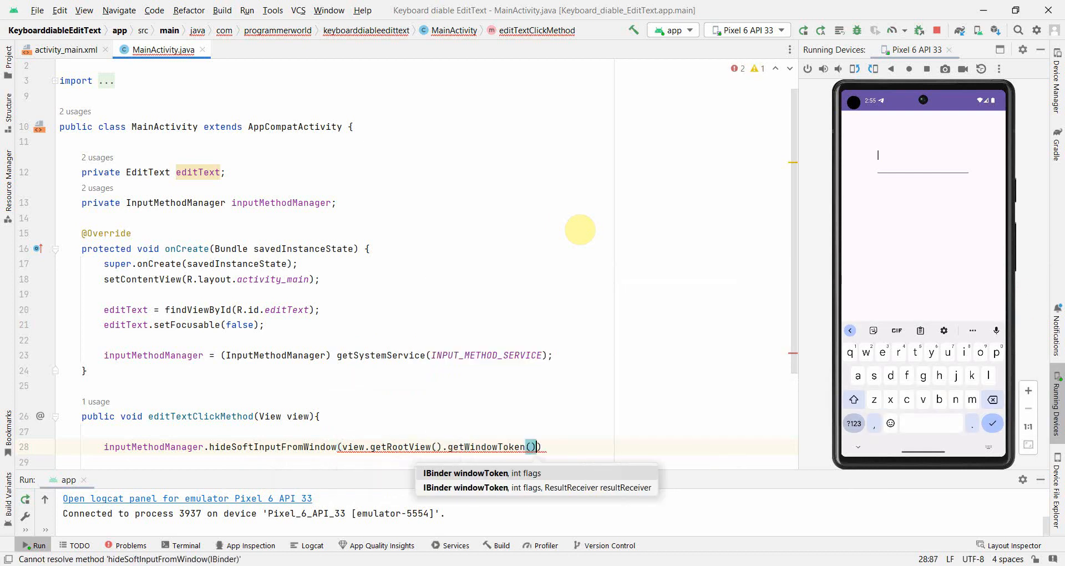
type(", 0")
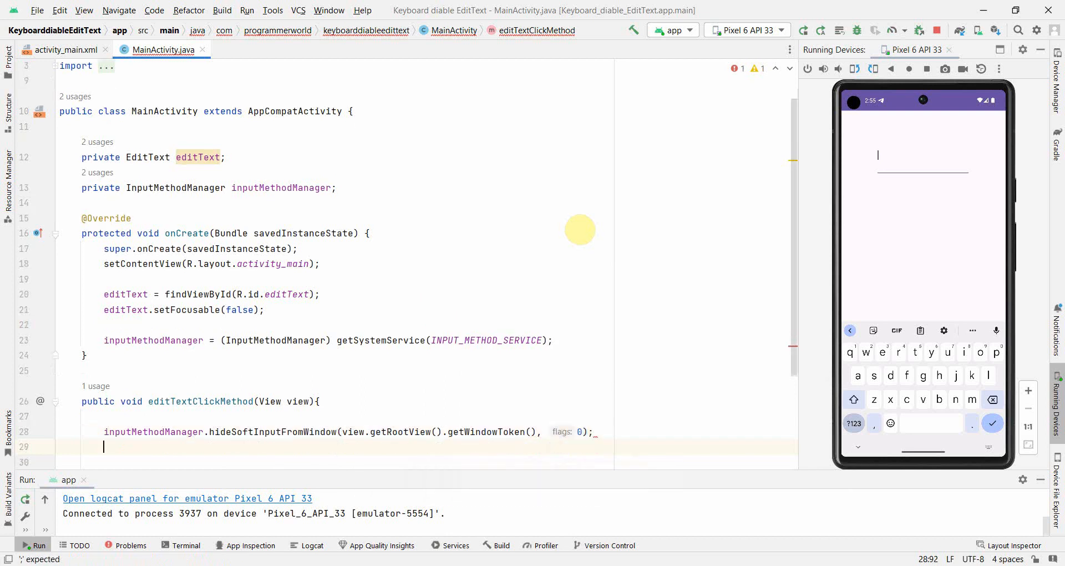
Step: Add an alternative hide call using editText.getWindowToken() and leave it commented out
type("in")
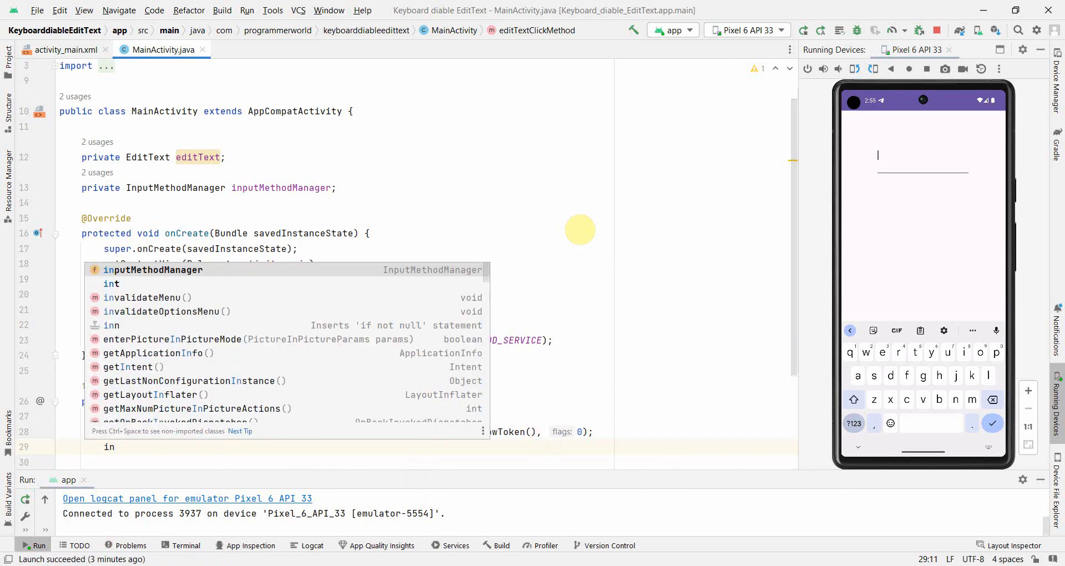
type("inputMethodManager.hideSoftInputFromWindow(")
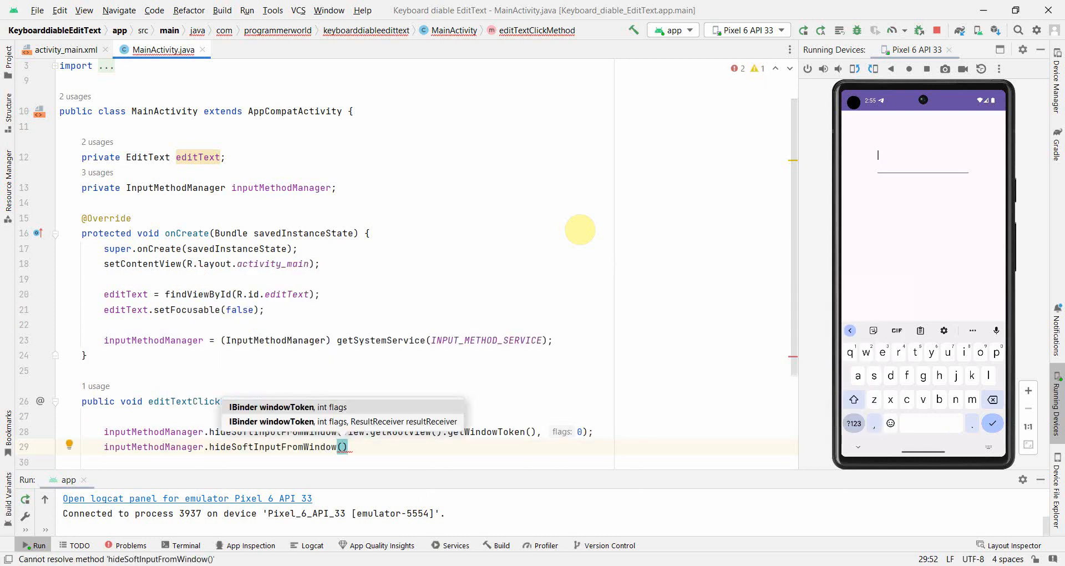
type("editText.")
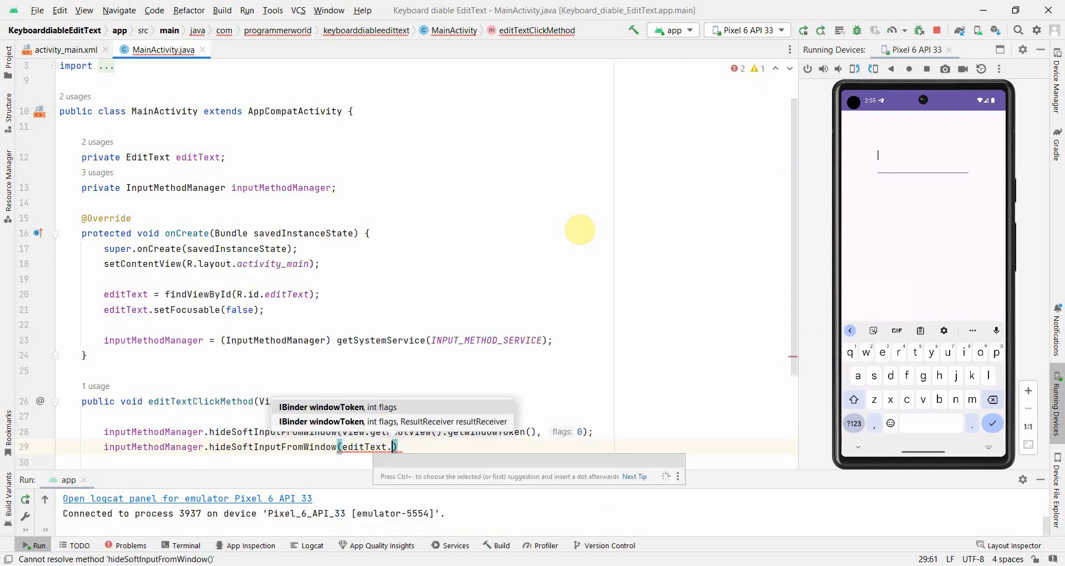
type("getWindowToken()")
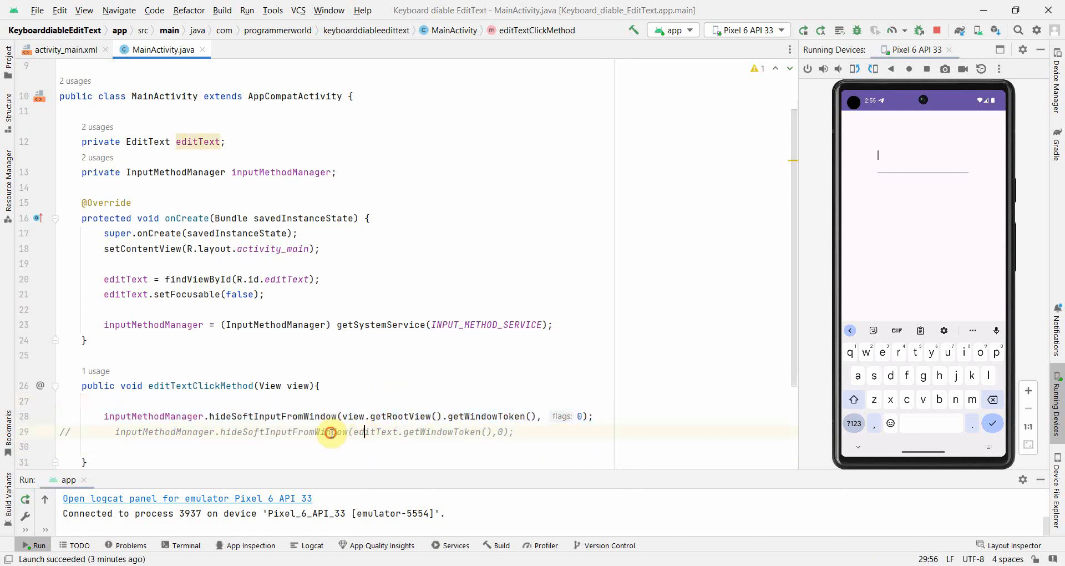
Step: Run the app and tap the Name field in the emulator to confirm no keyboard appears
left_click(802, 30)
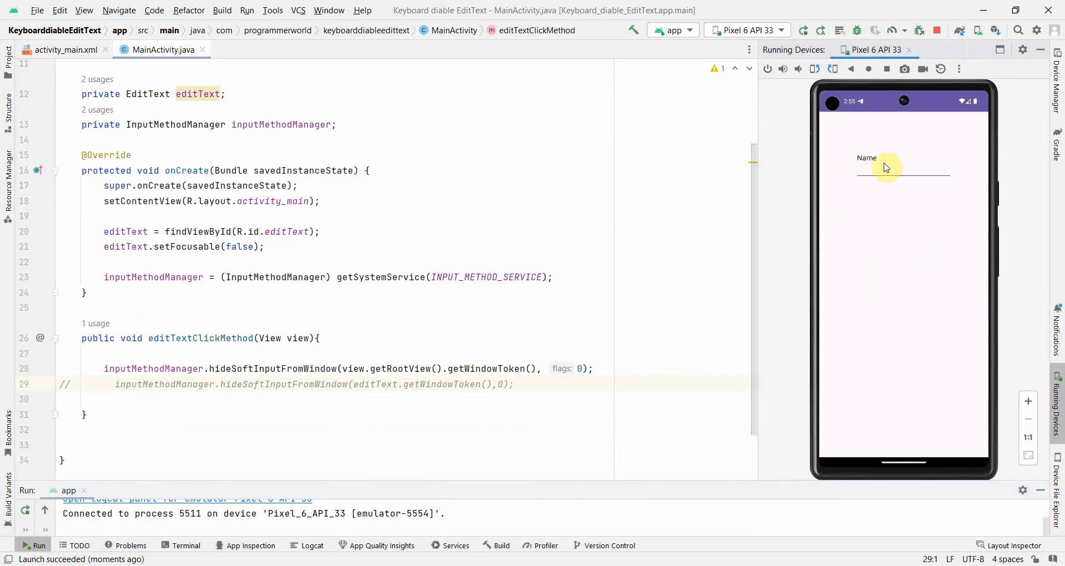
mouse_move(876, 170)
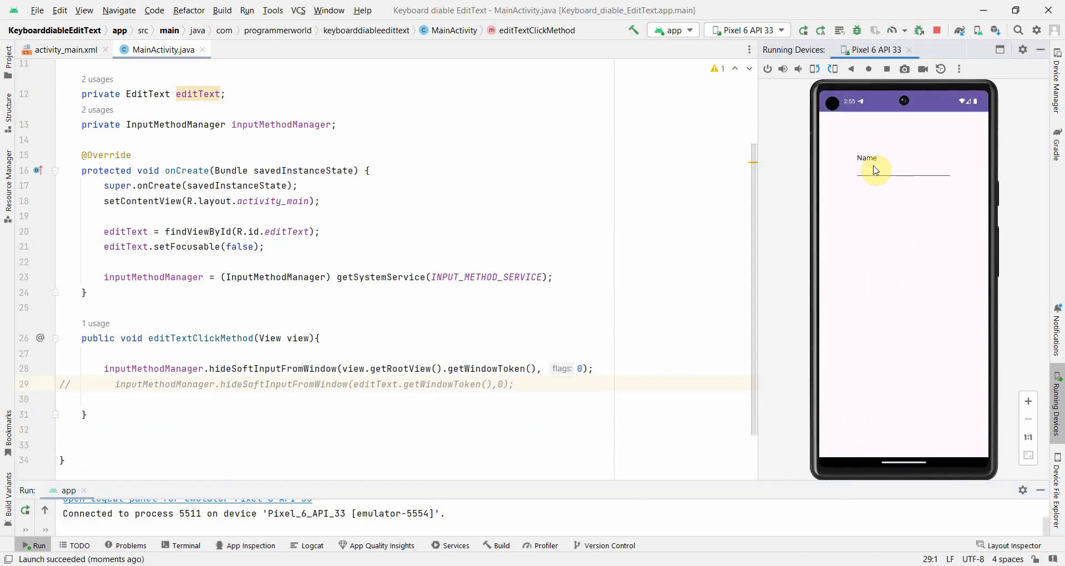
mouse_move(872, 173)
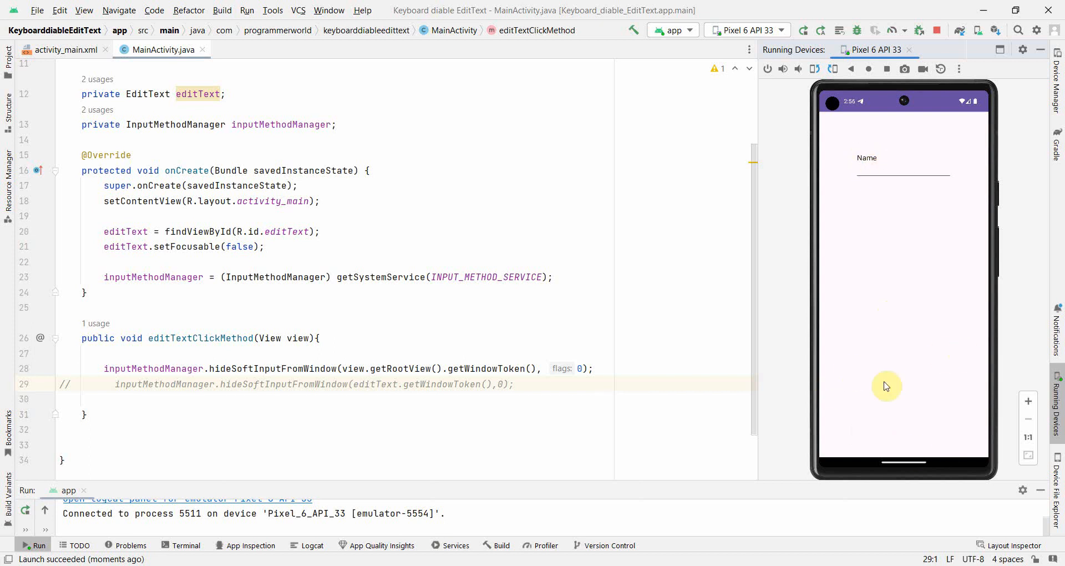
left_click(904, 171)
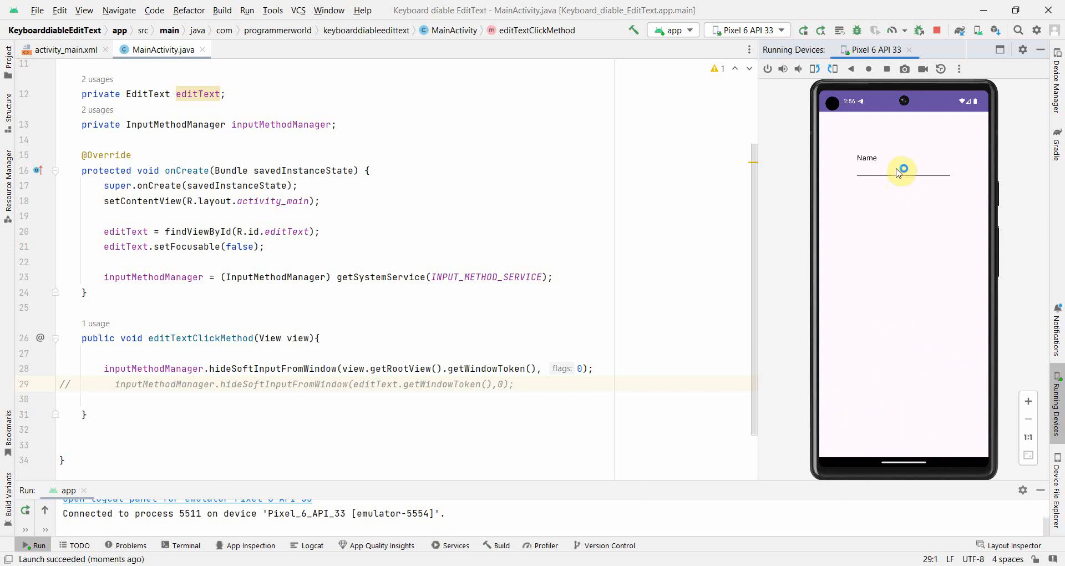
left_click(902, 172)
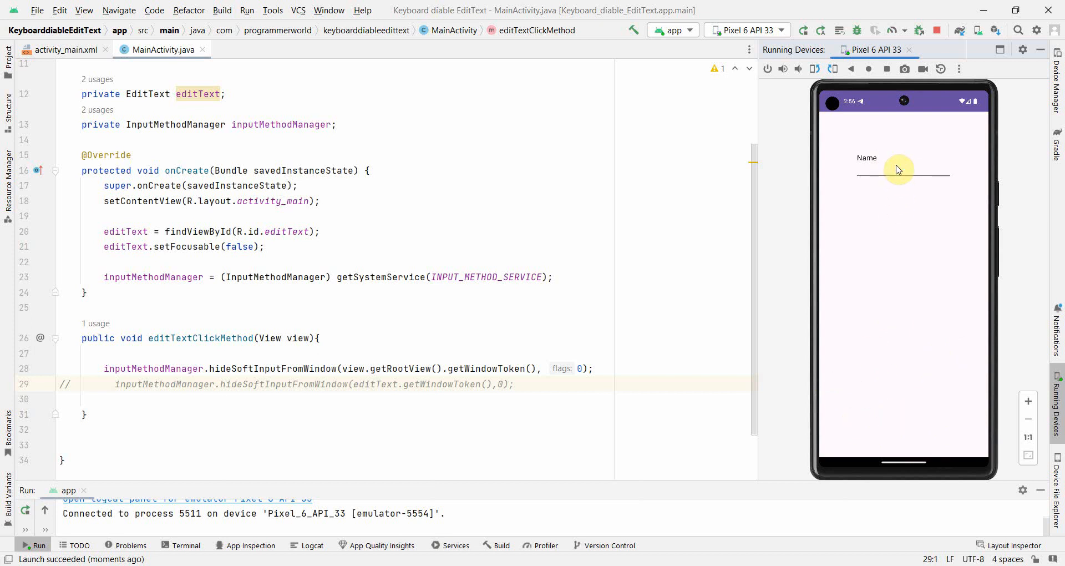
mouse_move(886, 176)
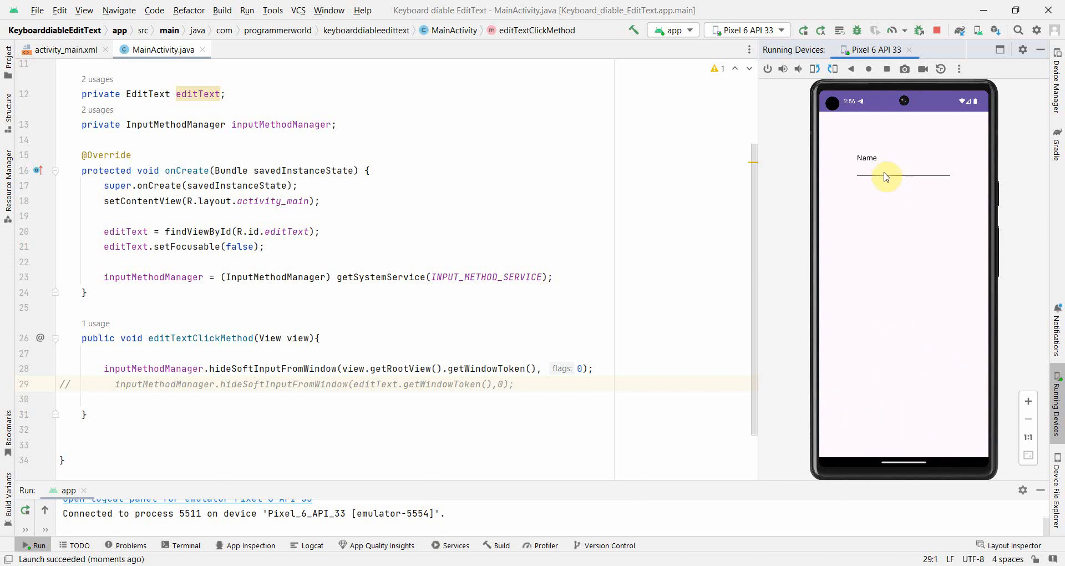
left_click(592, 368)
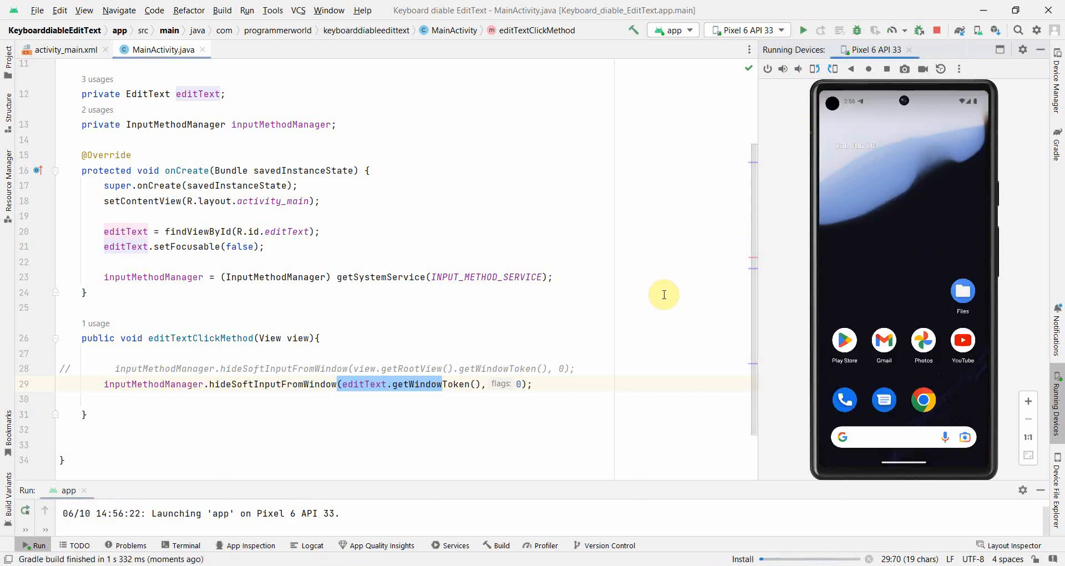
Step: Relaunch the app on the Pixel 6 emulator with the editText window-token call active
left_click(803, 30)
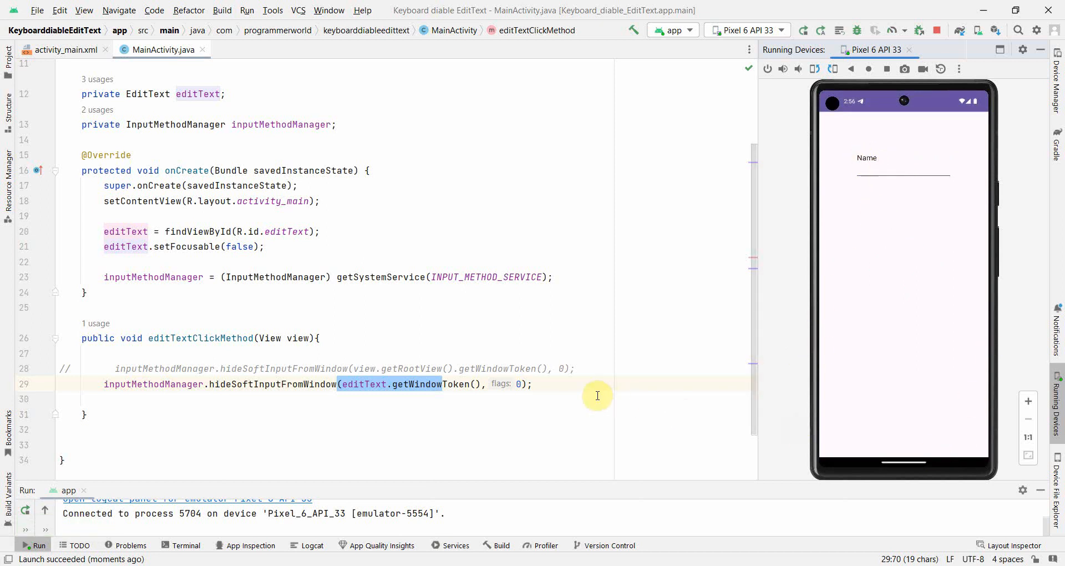
mouse_move(225, 368)
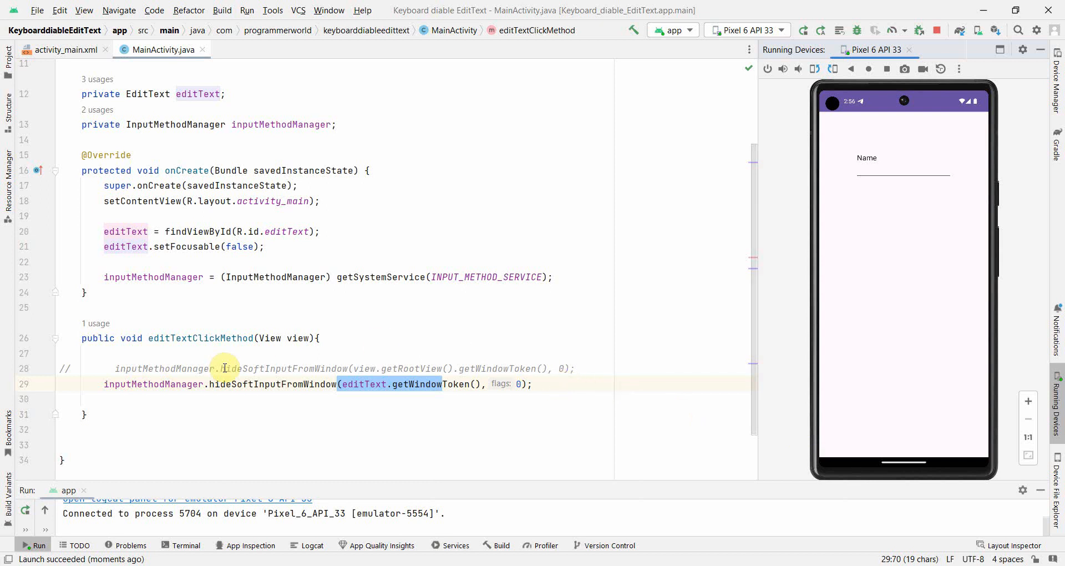
Step: Write a '// Both will work:' comment above the two hideSoftInputFromWindow lines
left_click(81, 429)
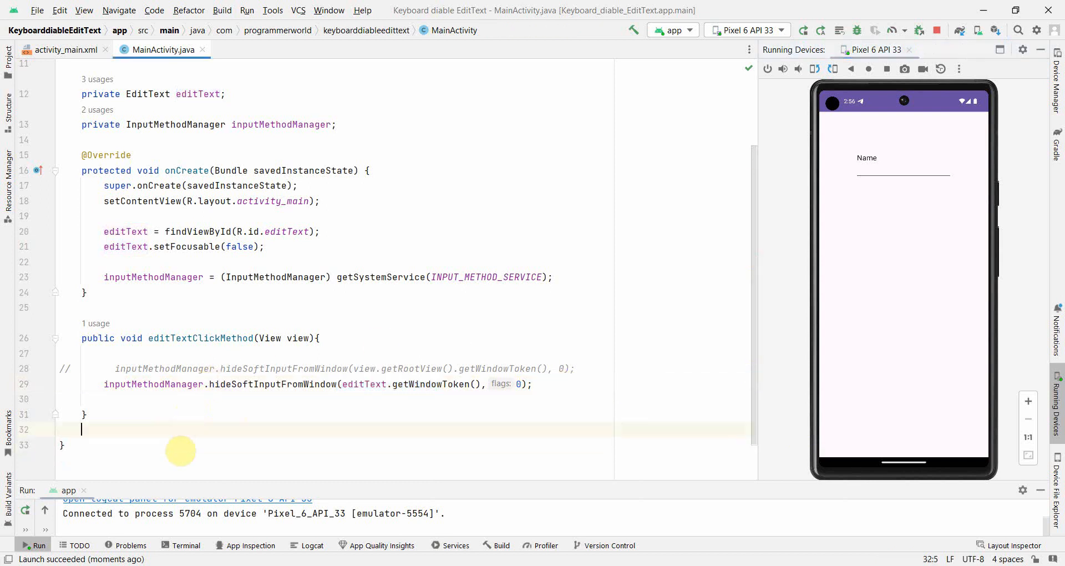
type("//")
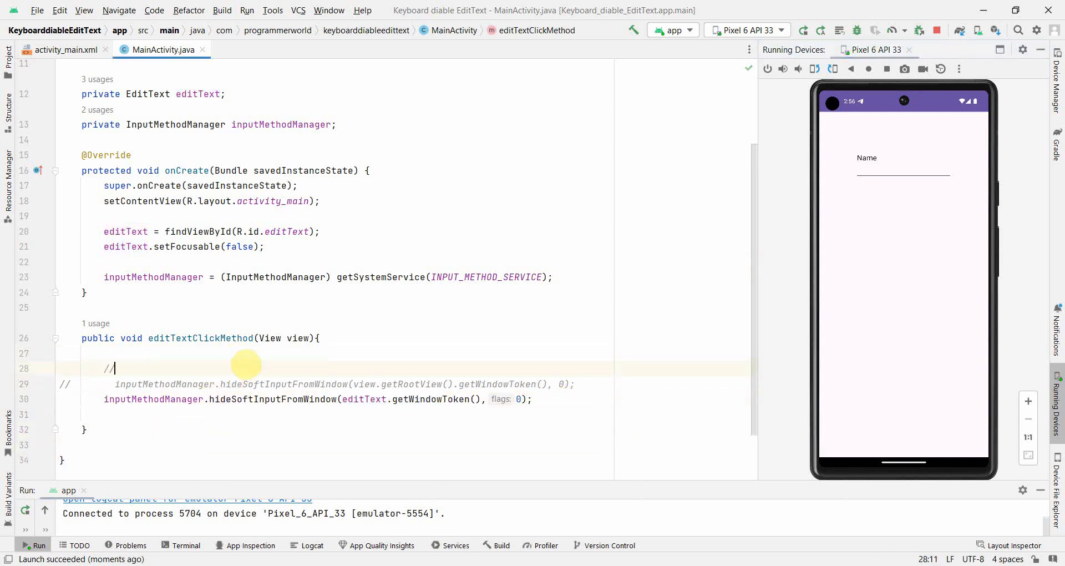
type("Both will work:")
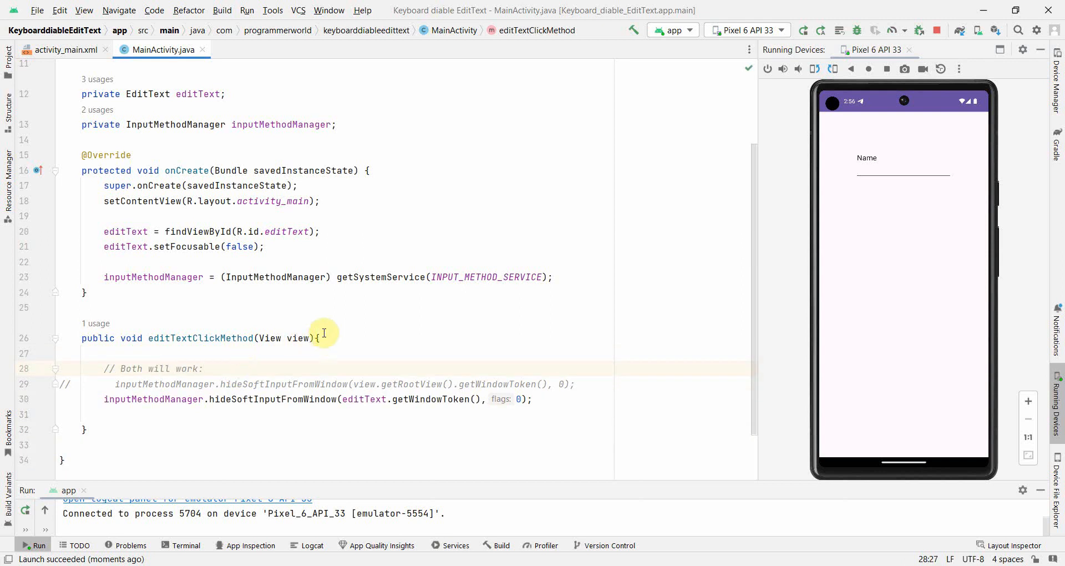
mouse_move(273, 292)
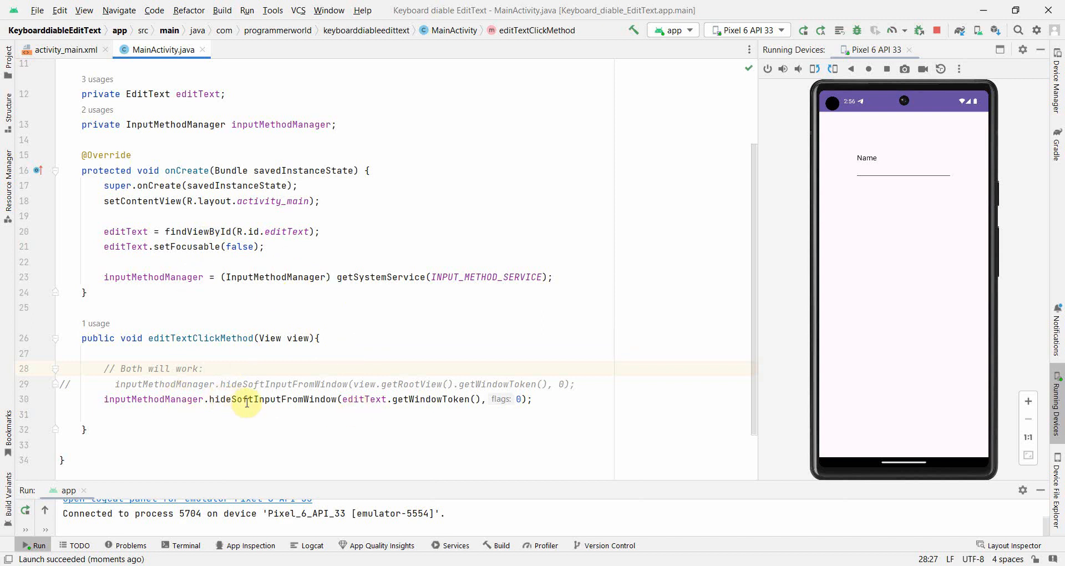
mouse_move(751, 398)
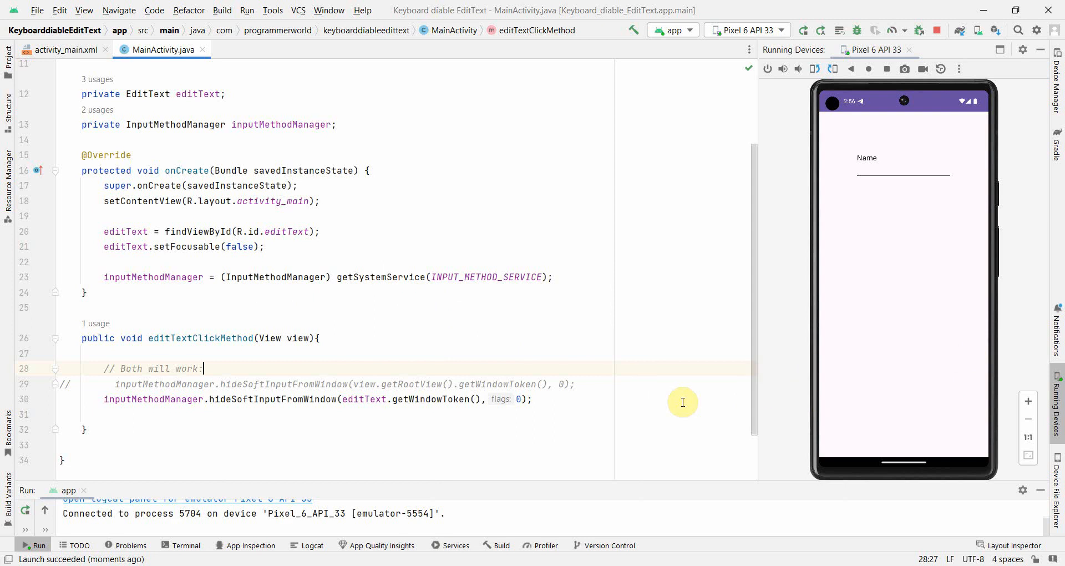
mouse_move(551, 398)
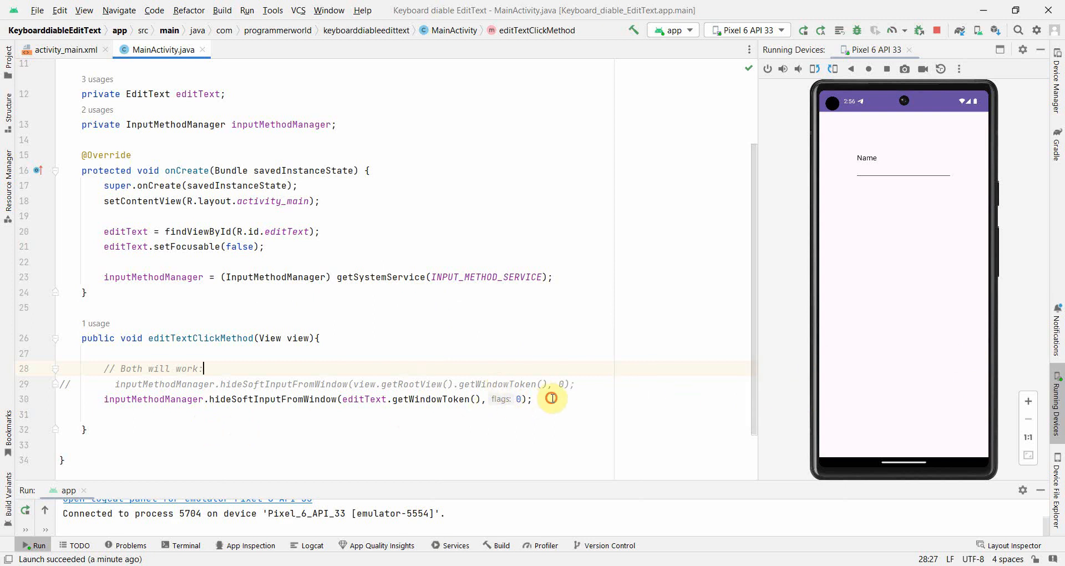
left_click(111, 398)
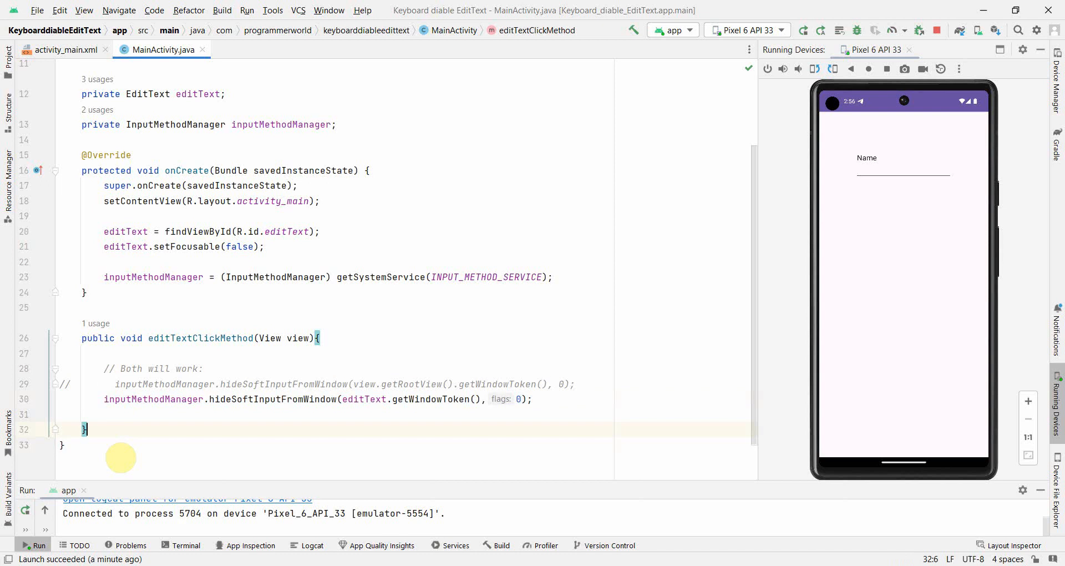
mouse_move(667, 354)
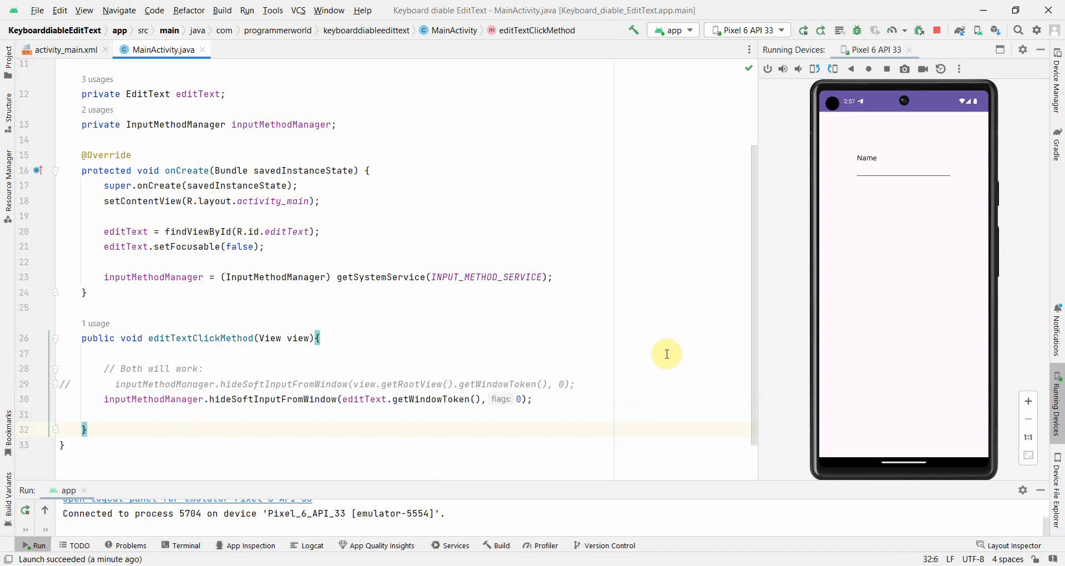